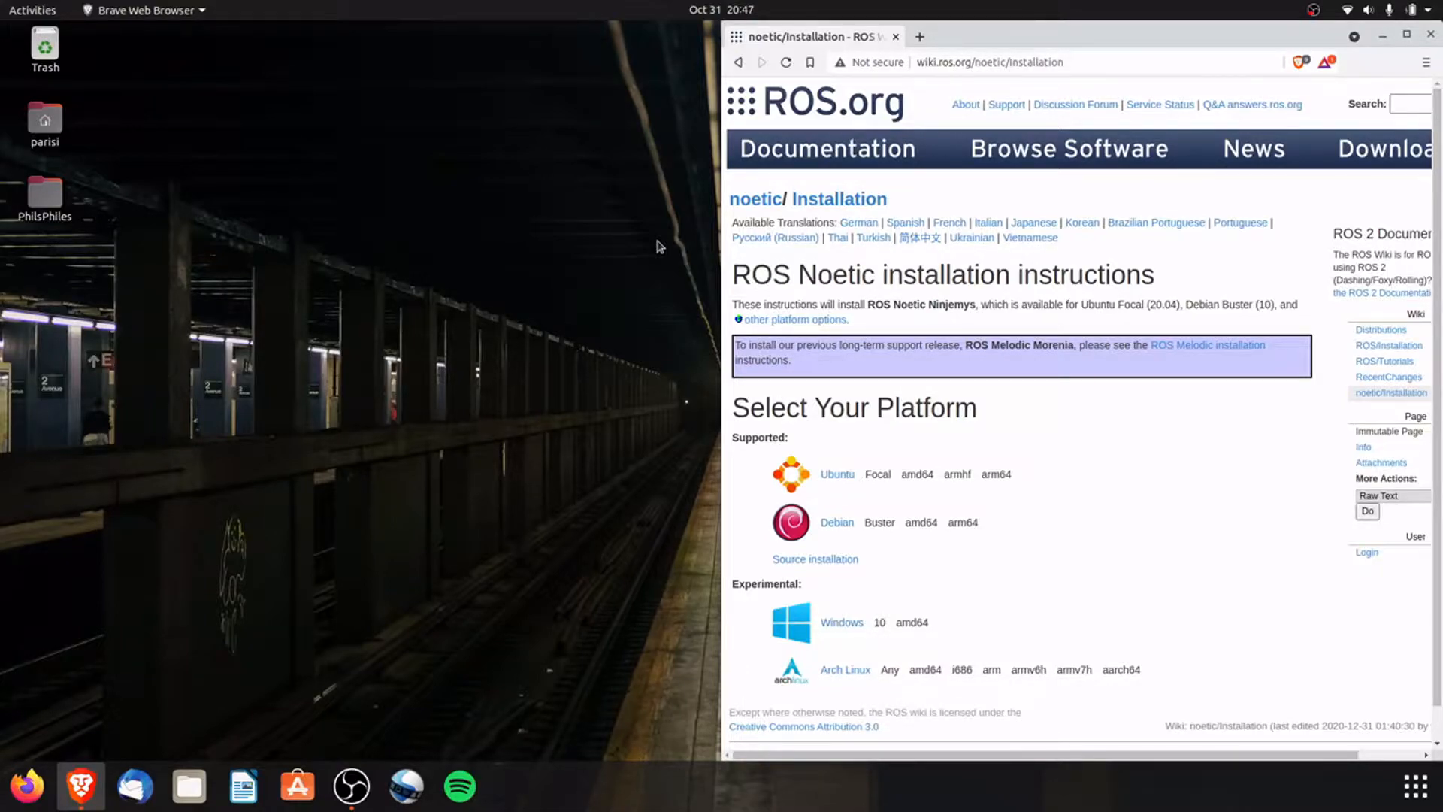
- Reach the Ubuntu install page's section 1 Installation setup commands for ROS Noetic
left_click(991, 63)
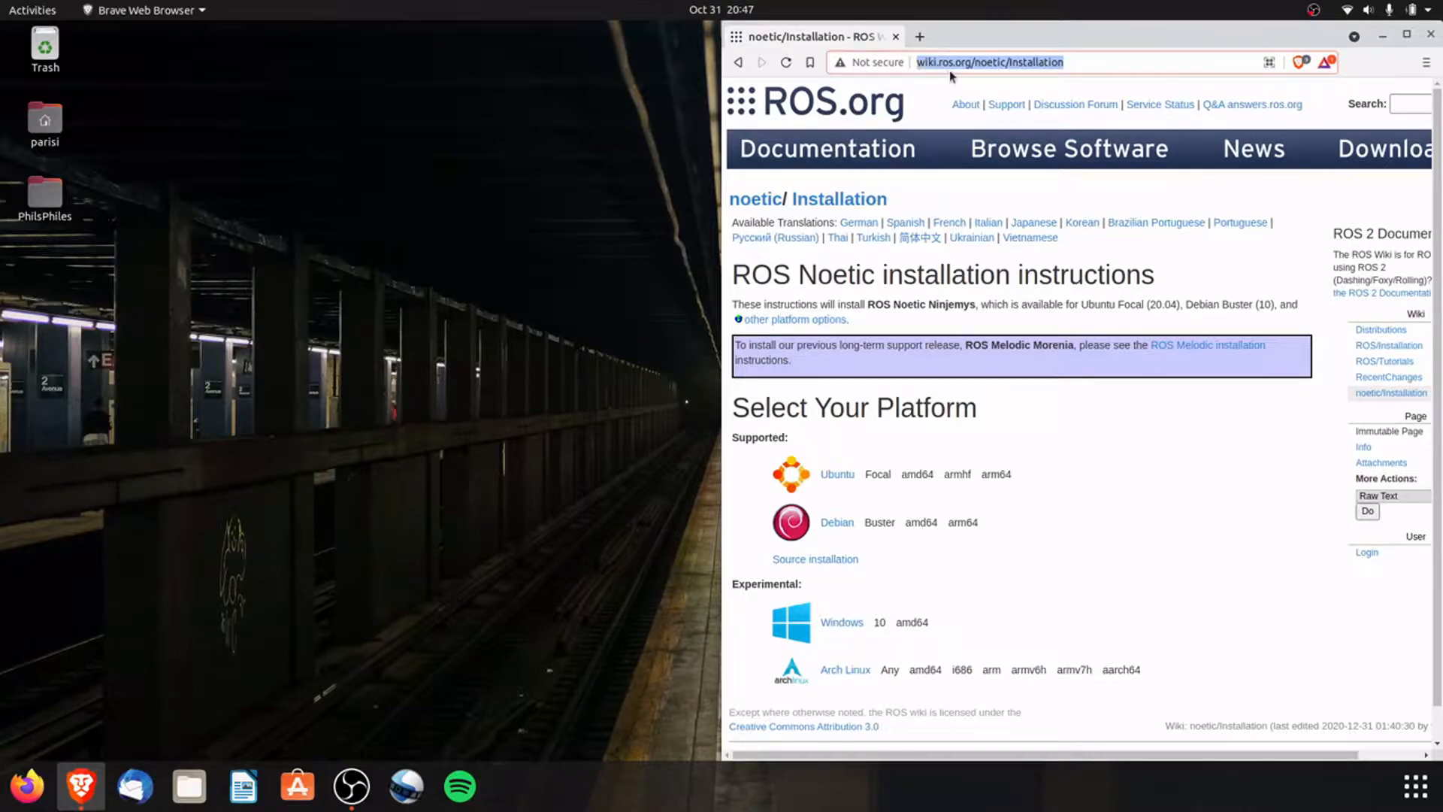
mouse_move(1030, 71)
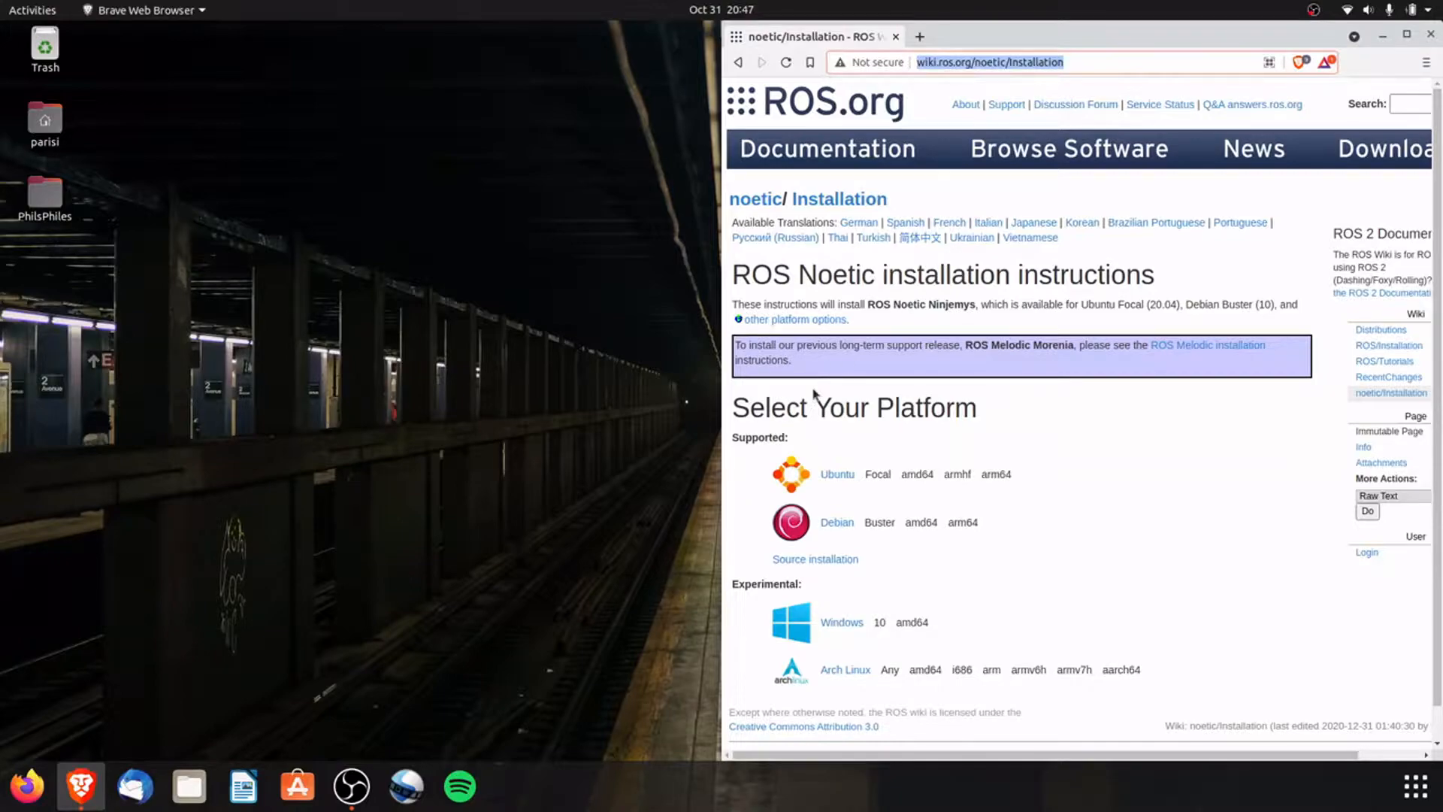
left_click(835, 474)
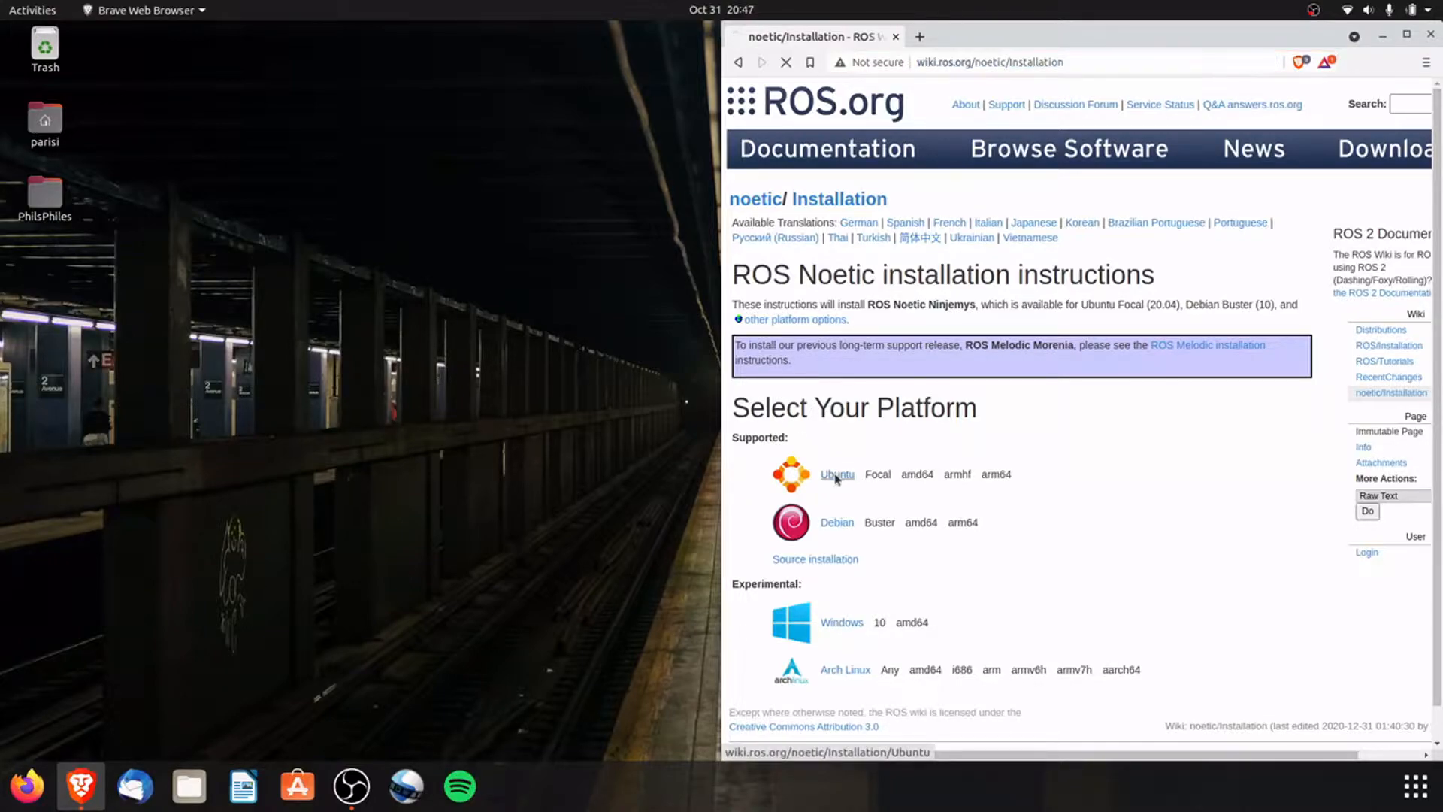
left_click(836, 474)
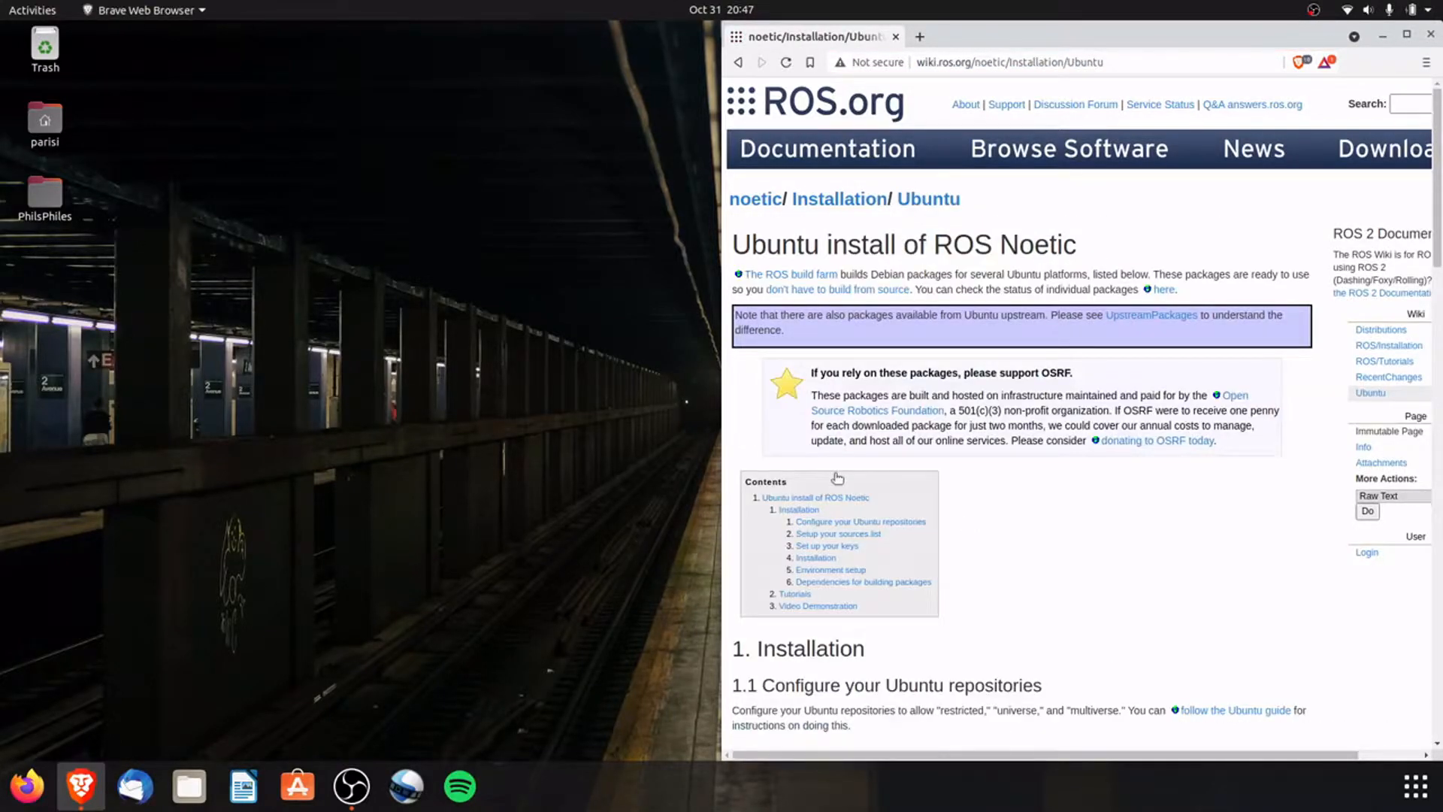
scroll("down", 3)
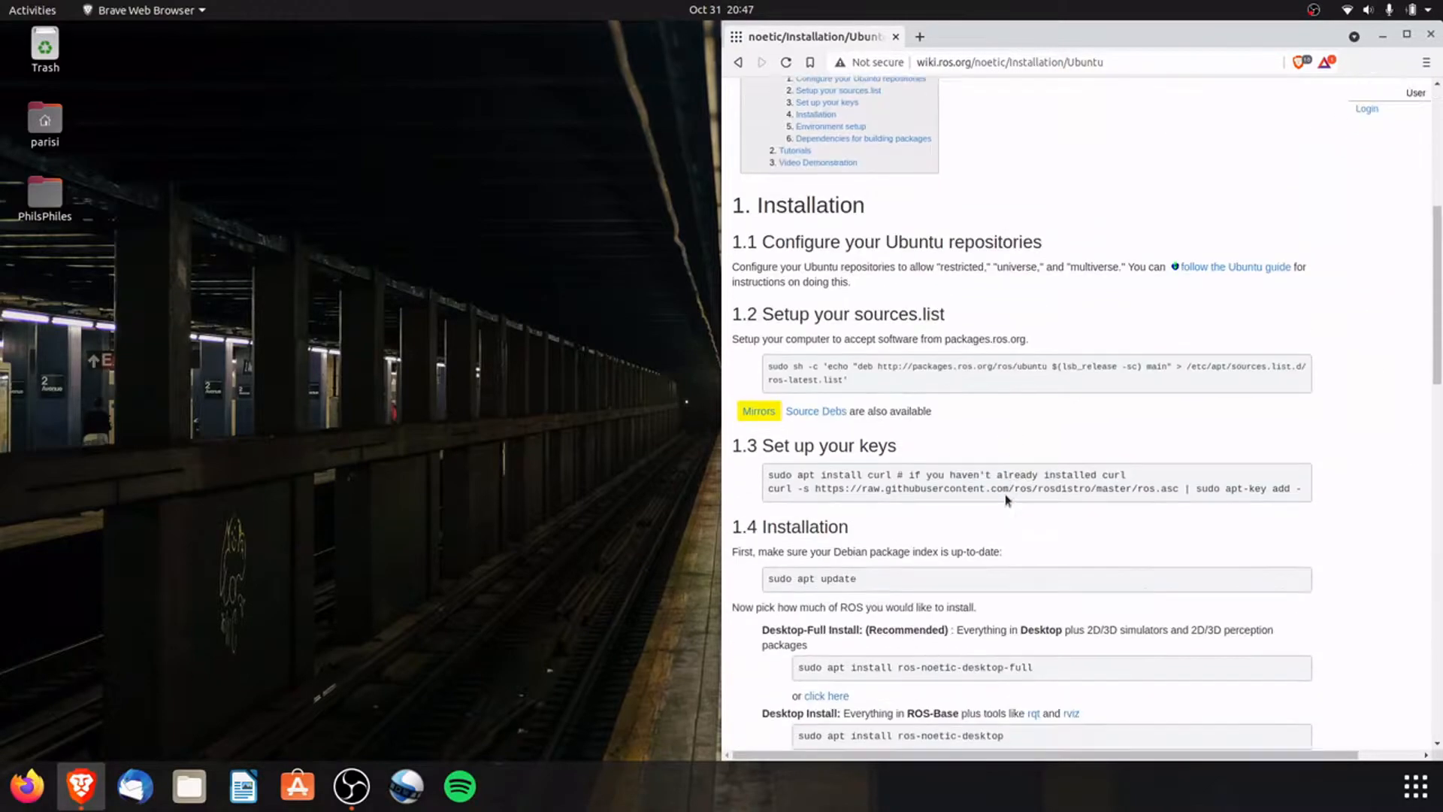
scroll("down", 3)
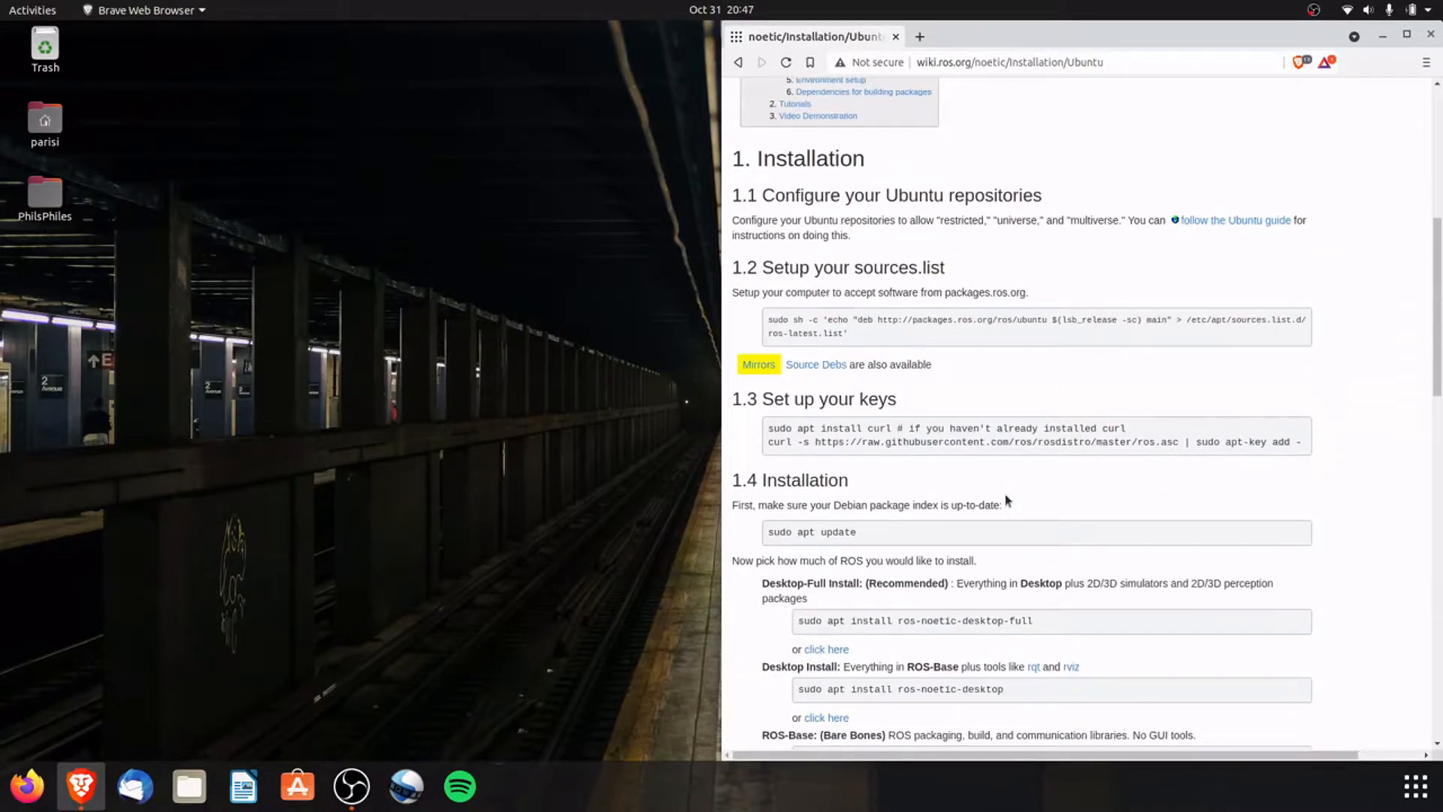
left_click(511, 788)
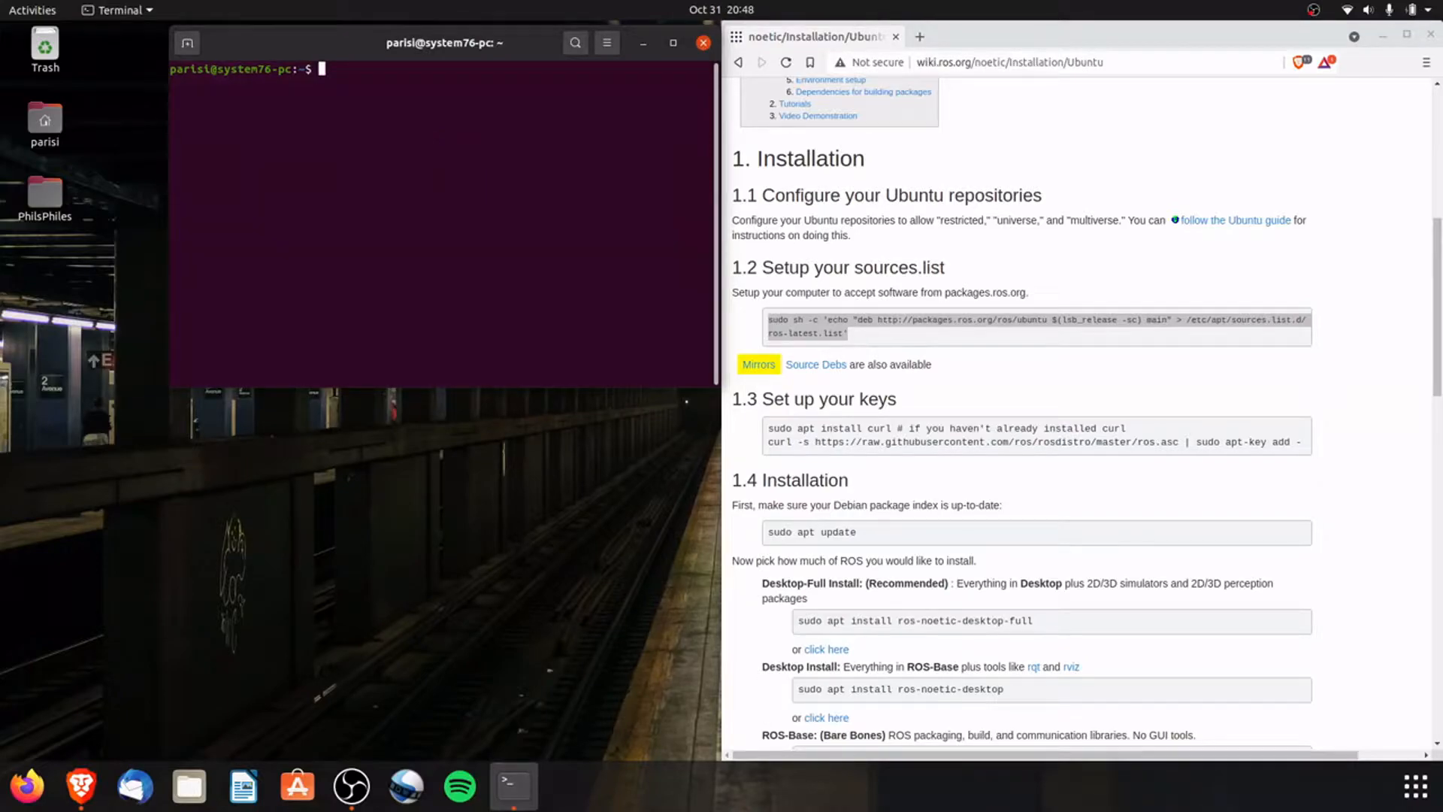
- Run the sudo sh -c 'echo deb ... packages.ros.org ...' command writing ros-latest.list, entering the sudo password
type("sudo sh -c 'echo \"deb http://packages.ros.org/ros/ubuntu $(lsb_release -sc) main\" > /etc/apt/sources.list.d/ros-latest.list'")
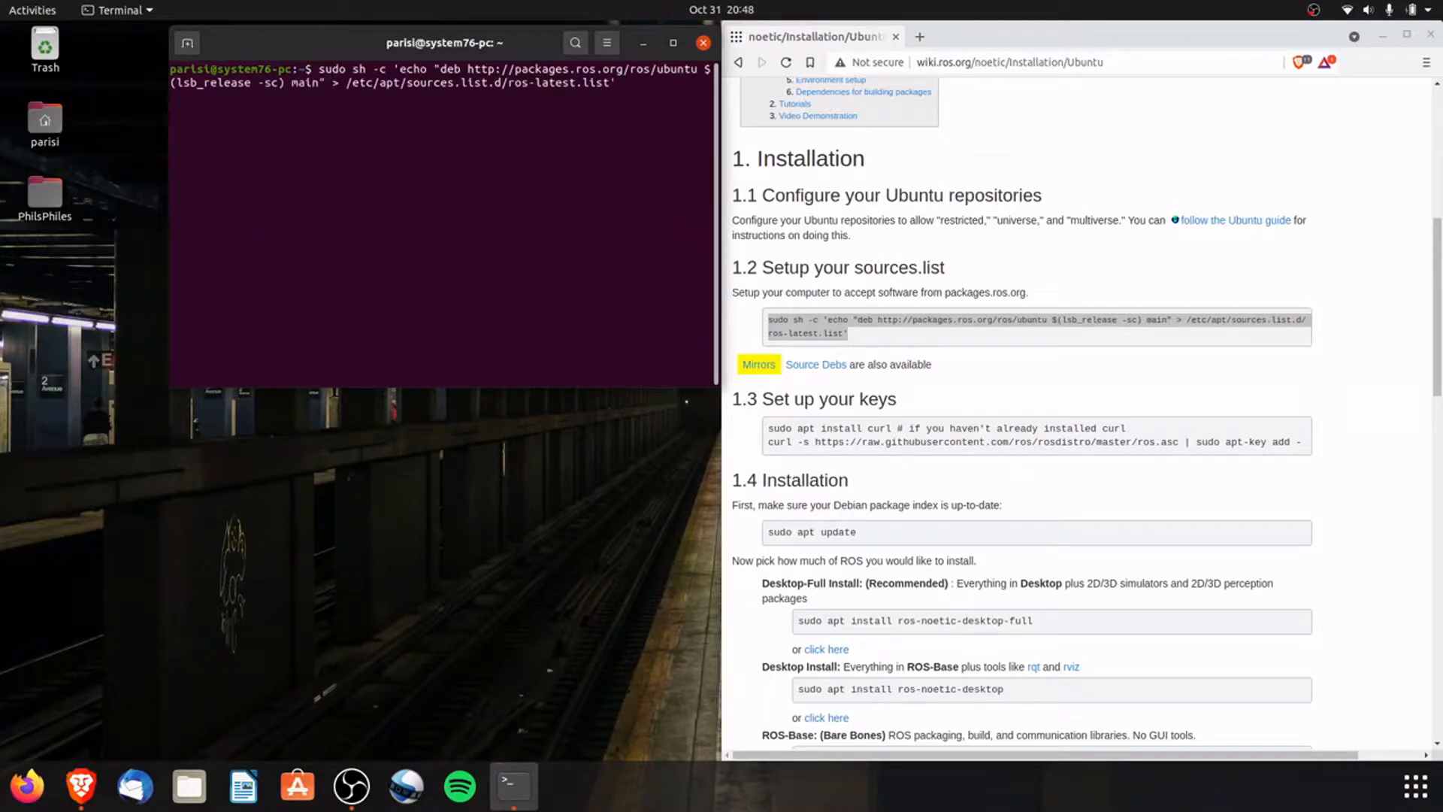
key("Return")
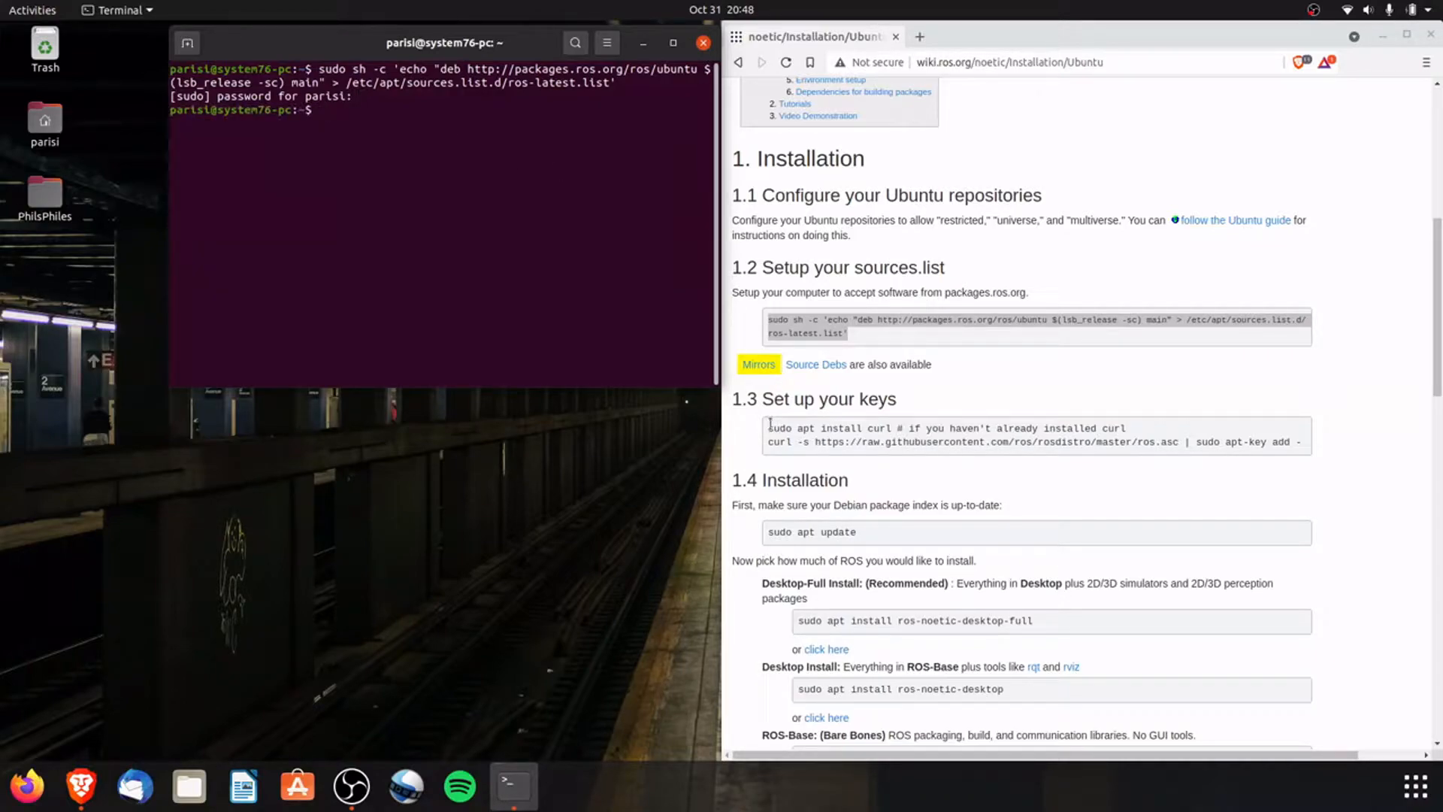
left_click_drag(770, 429, 1302, 442)
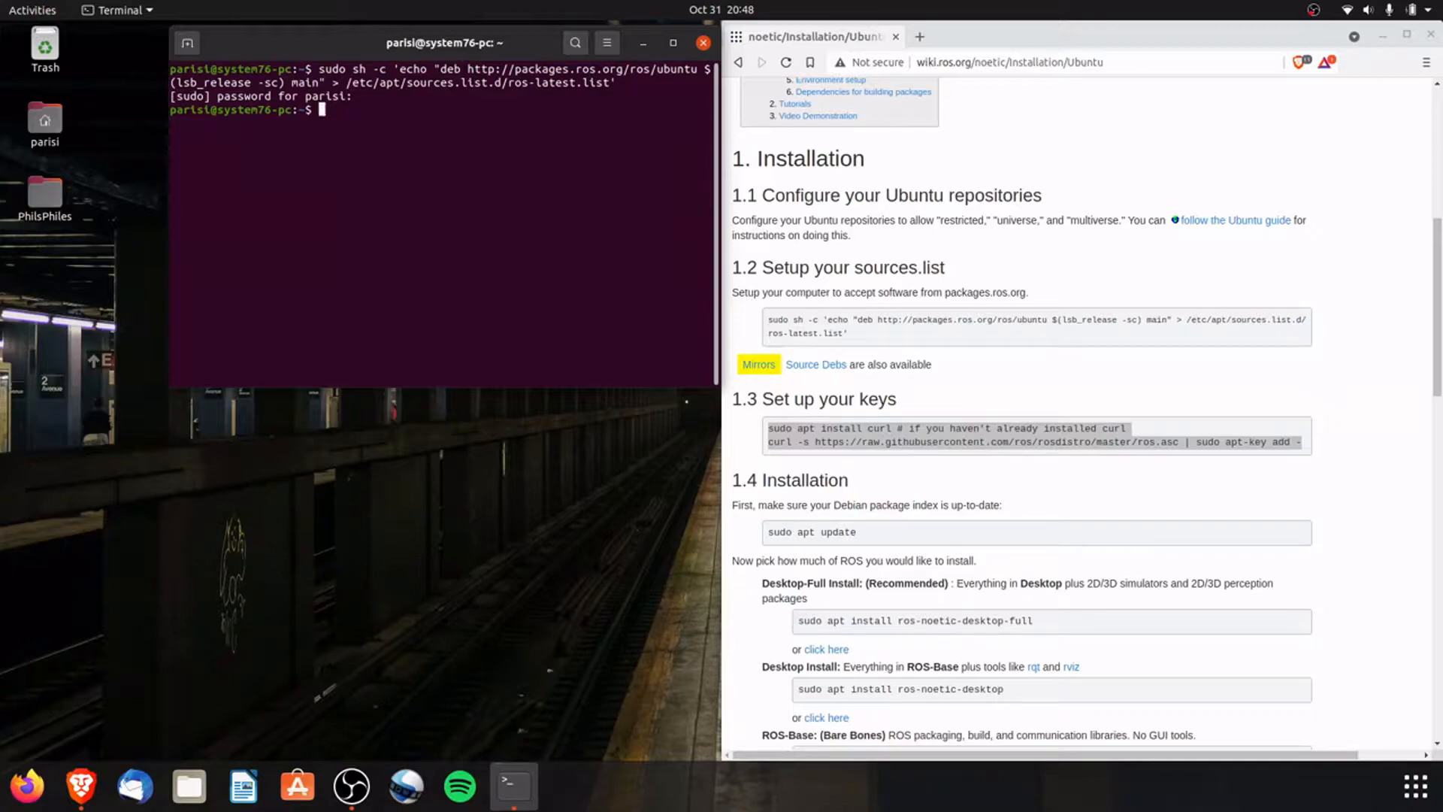
- Install curl with sudo apt, then add the ROS signing key via curl -s ... | sudo apt-key add -, reporting OK
type("sudo apt install curl")
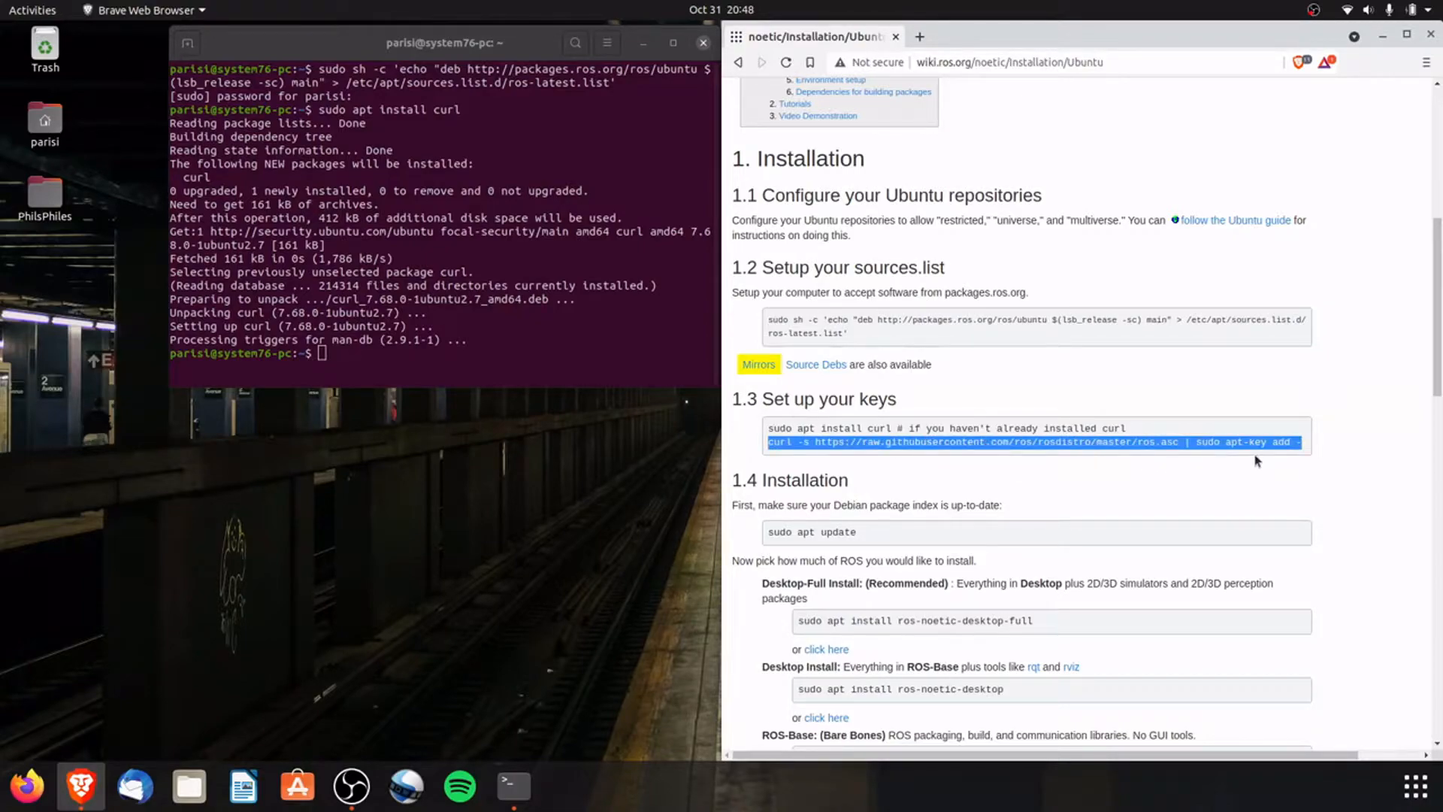
left_click(425, 354)
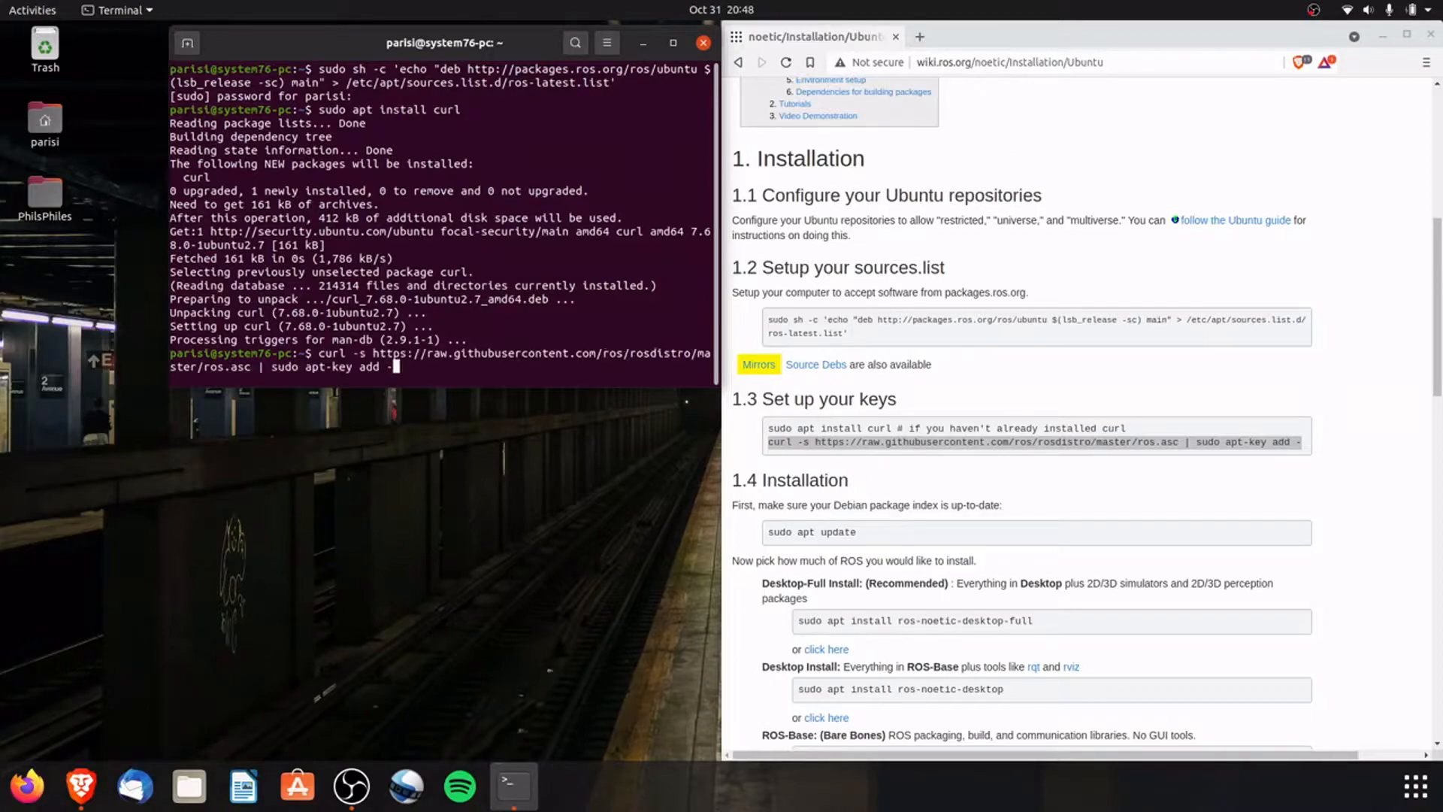
key("Return")
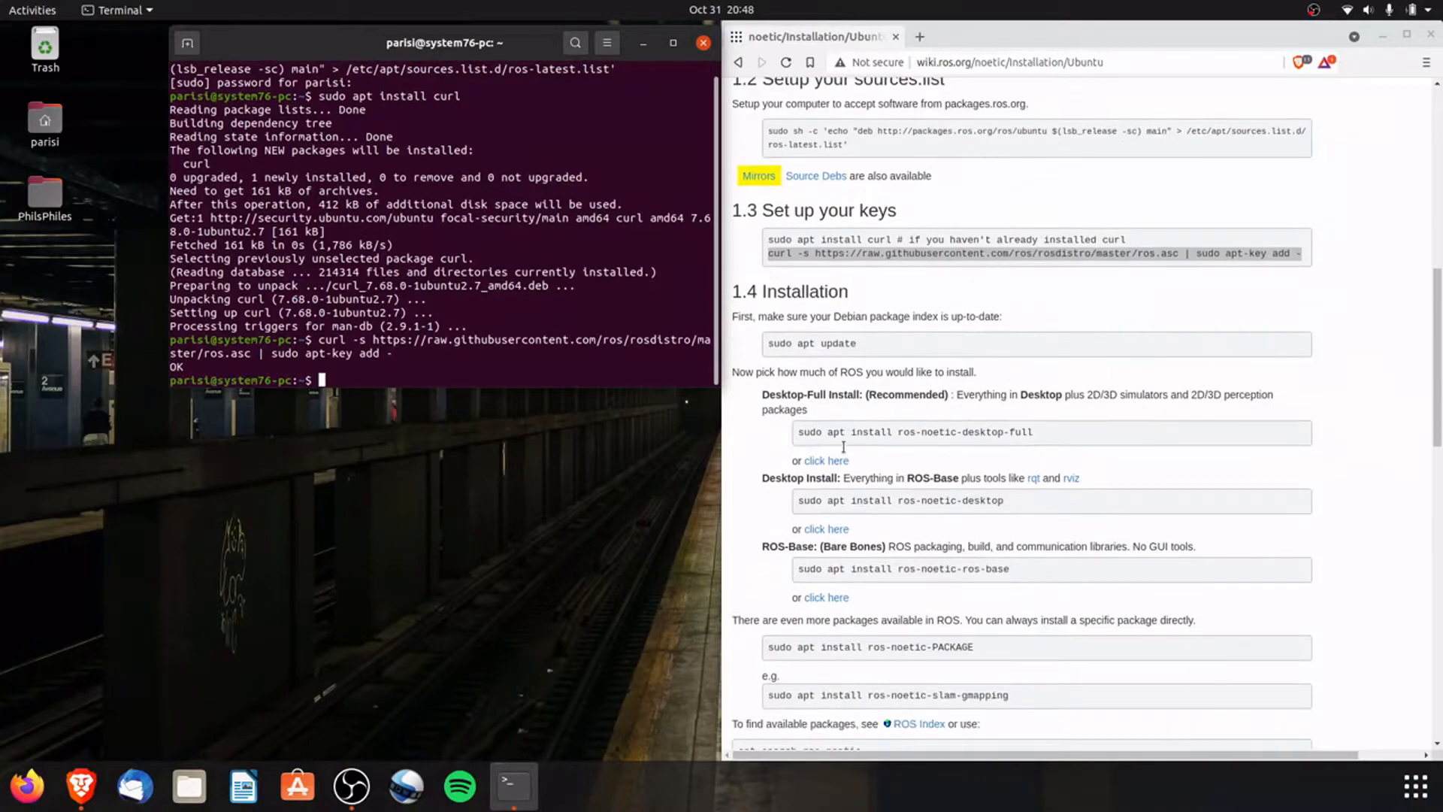
- Run sudo apt update, sudo apt upgrade, then sudo apt install ros-noetic-desktop-full to completion
type("sudo apt update")
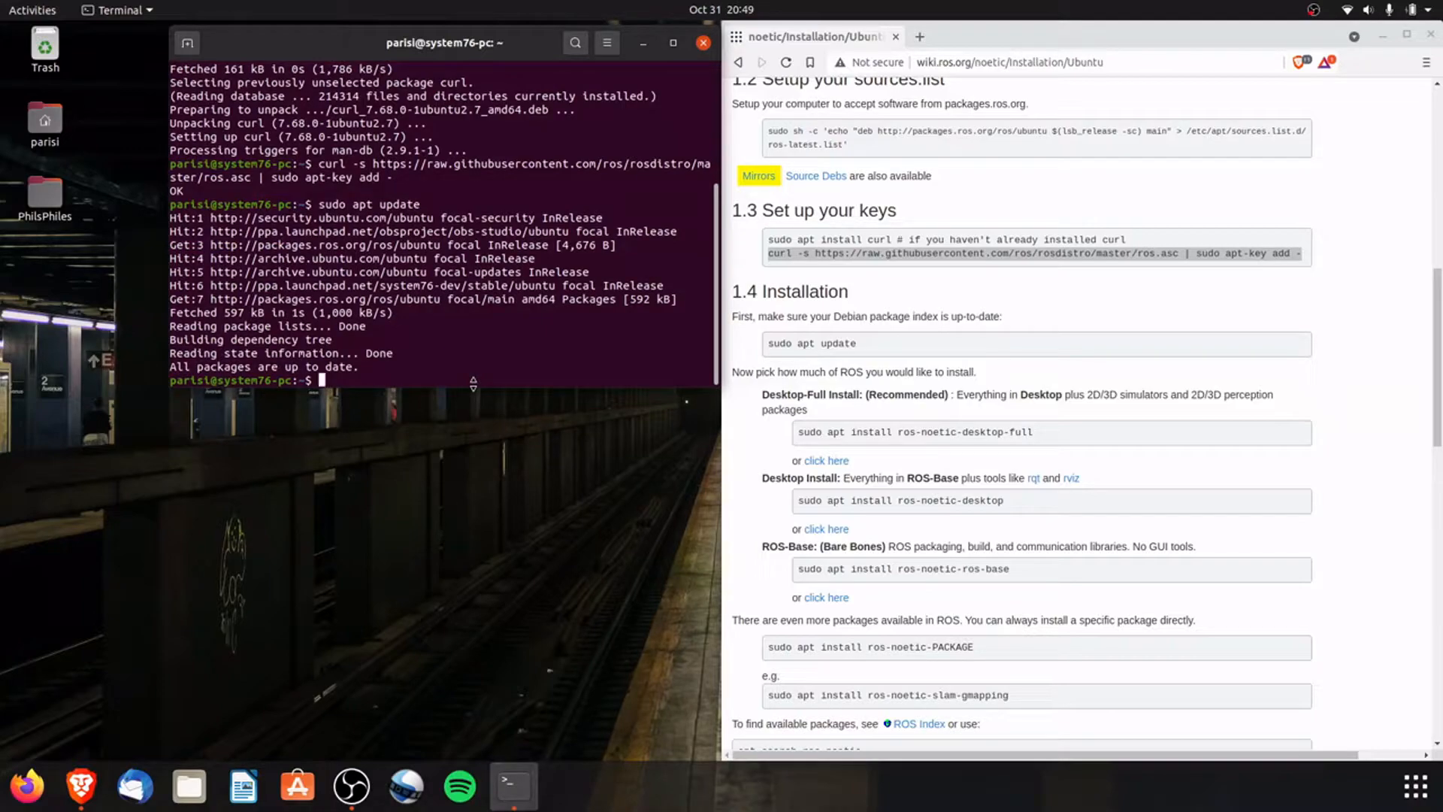
type("sudo apt upgrade")
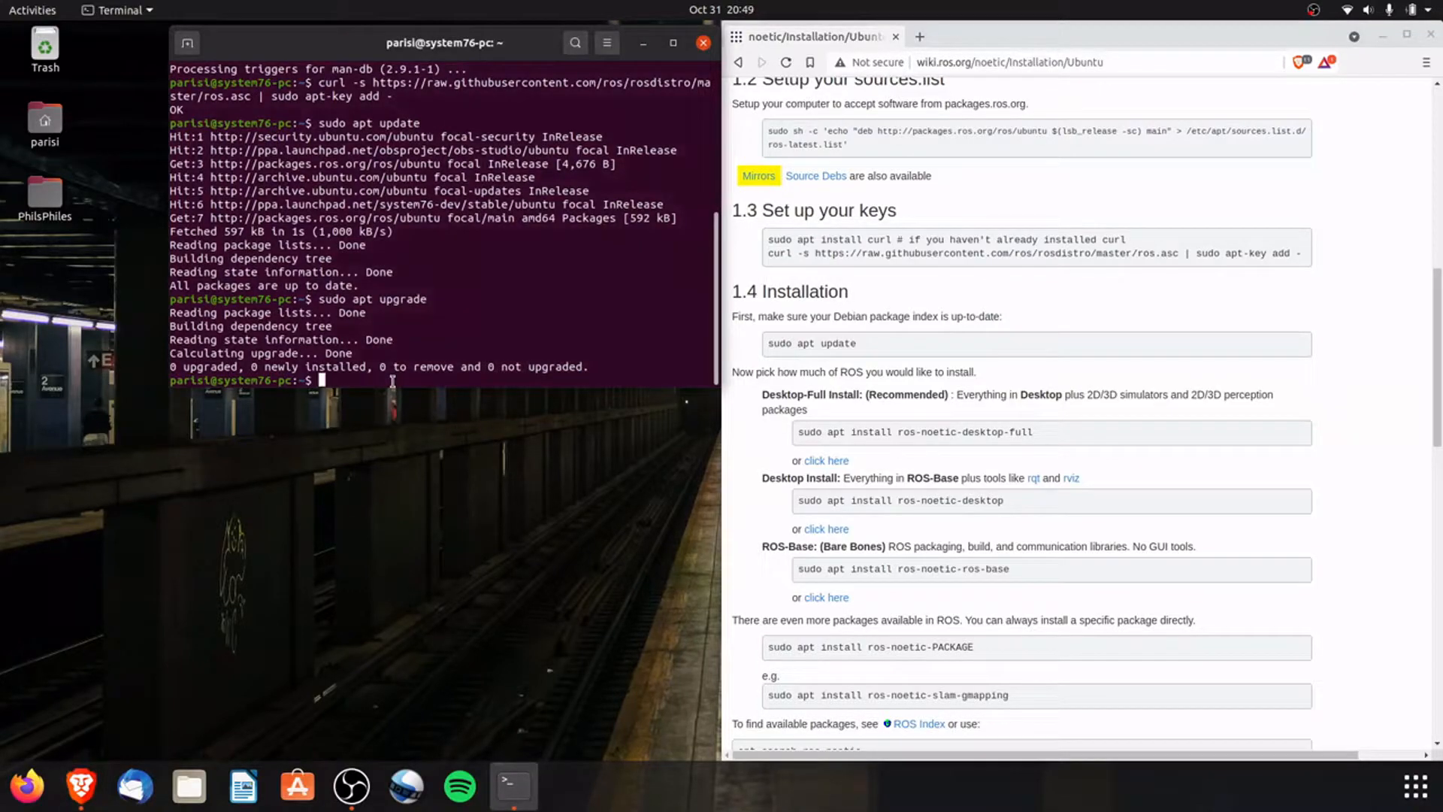
type("sudo apt install ros-noetic-desktop-full")
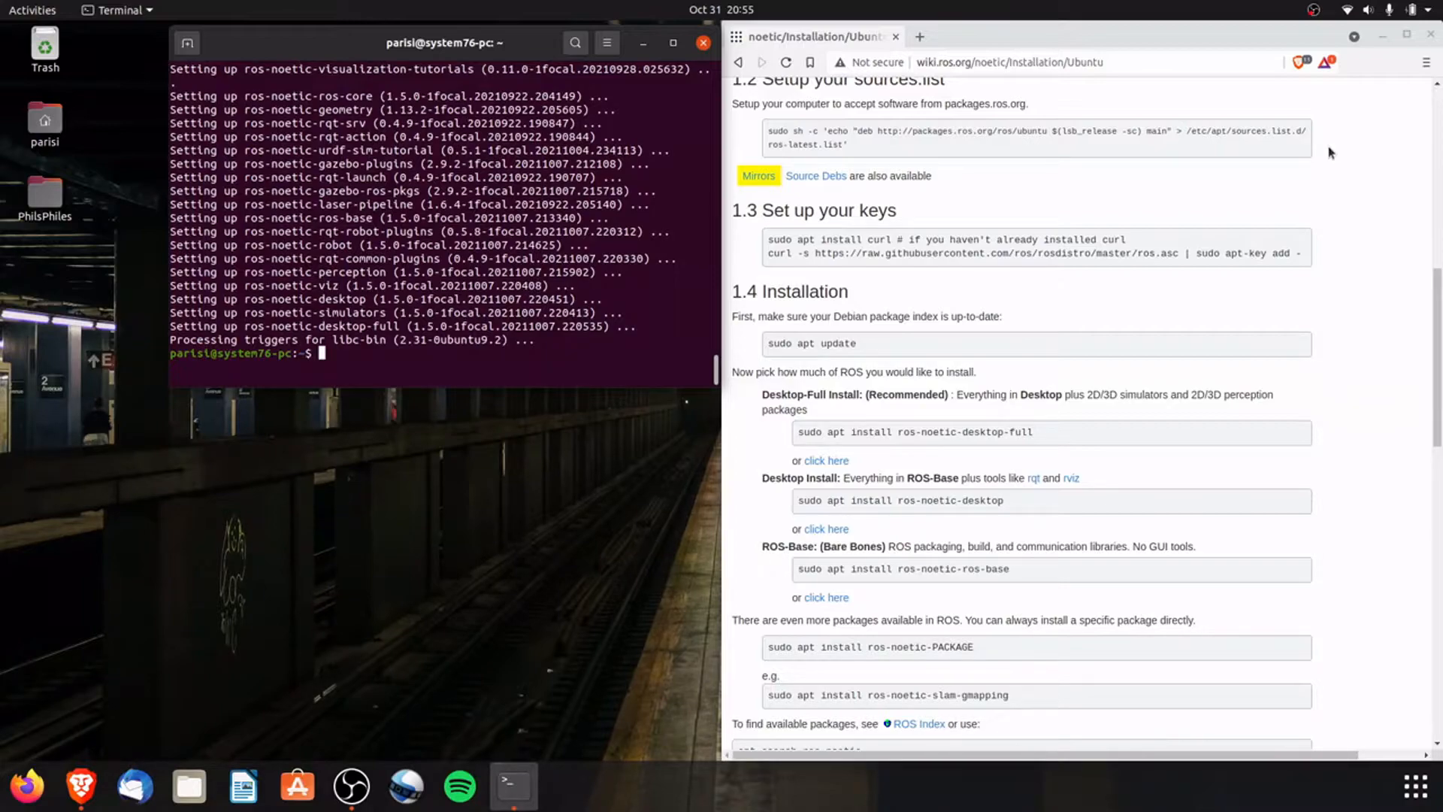
mouse_move(1200, 307)
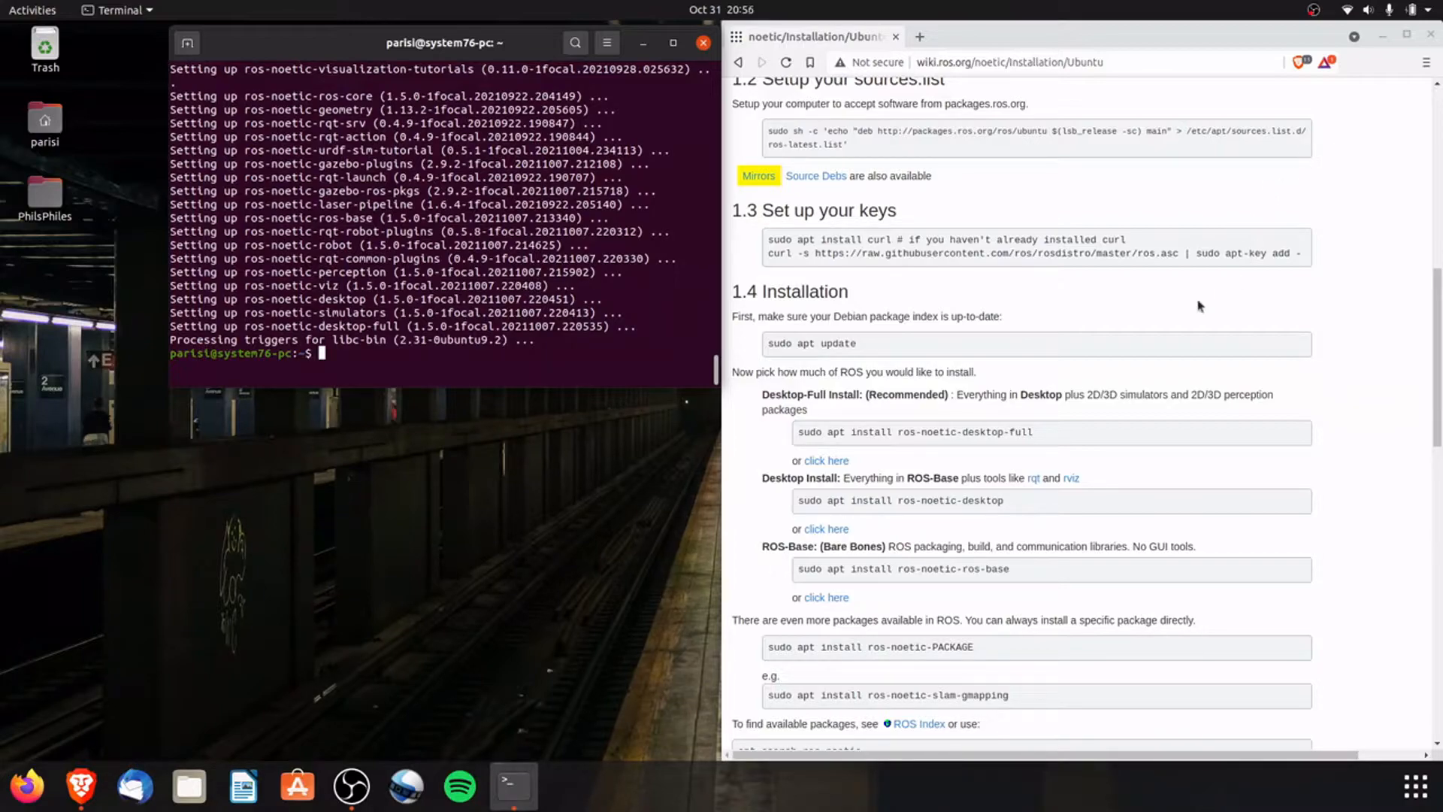
- Run the page's example sudo apt install ros-noetic-slam-gmapping command and confirm with Y
scroll("down", 3)
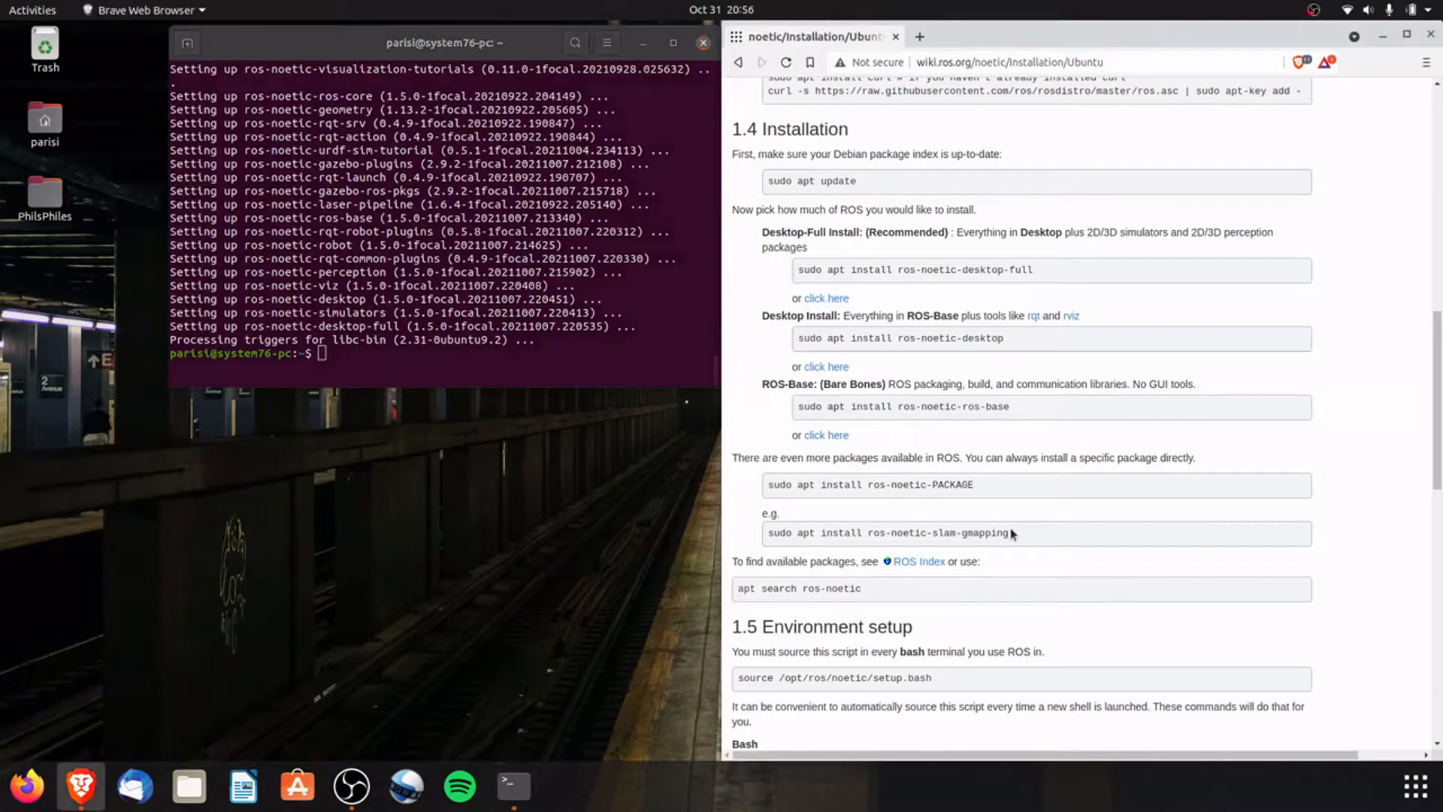
left_click_drag(828, 532, 1008, 532)
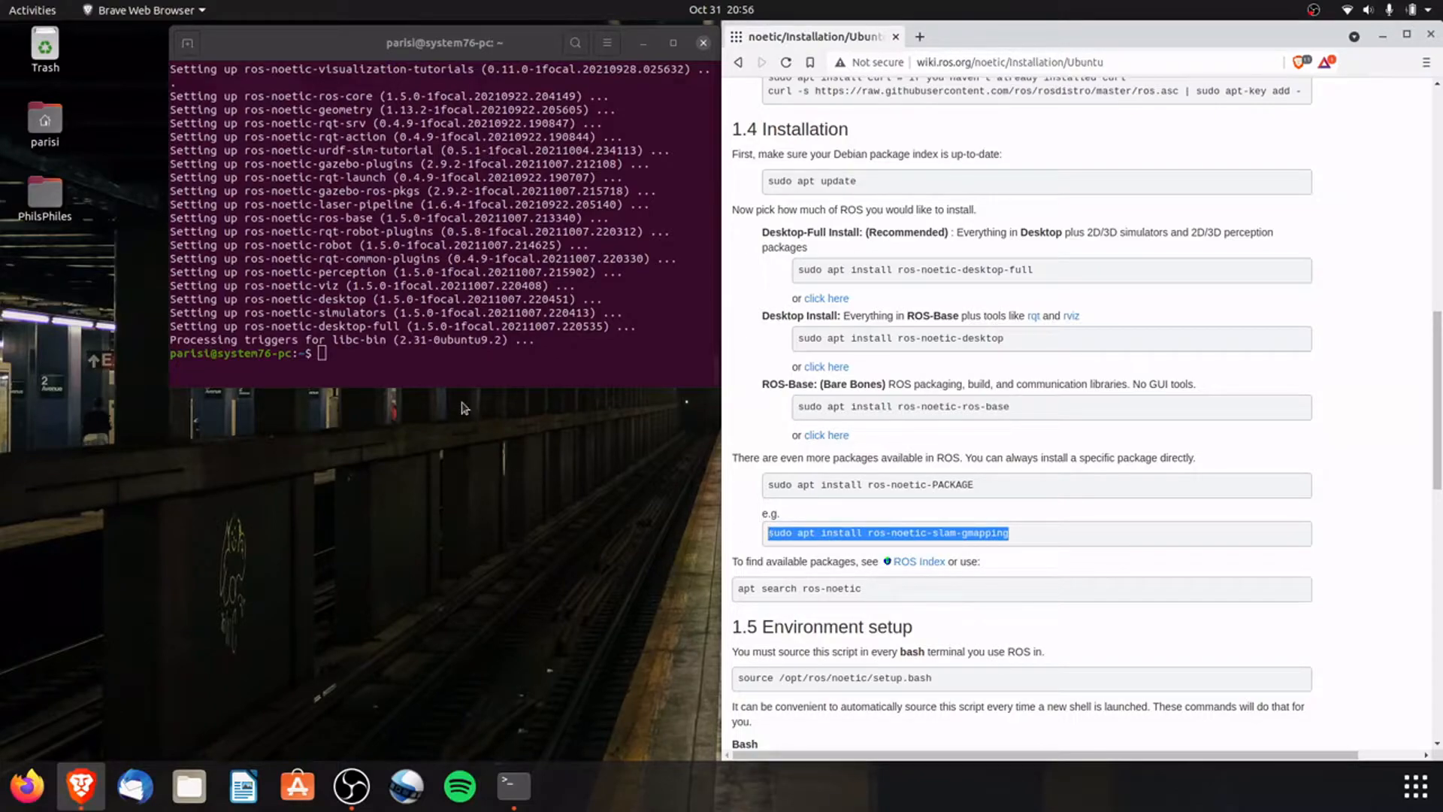
left_click(415, 370)
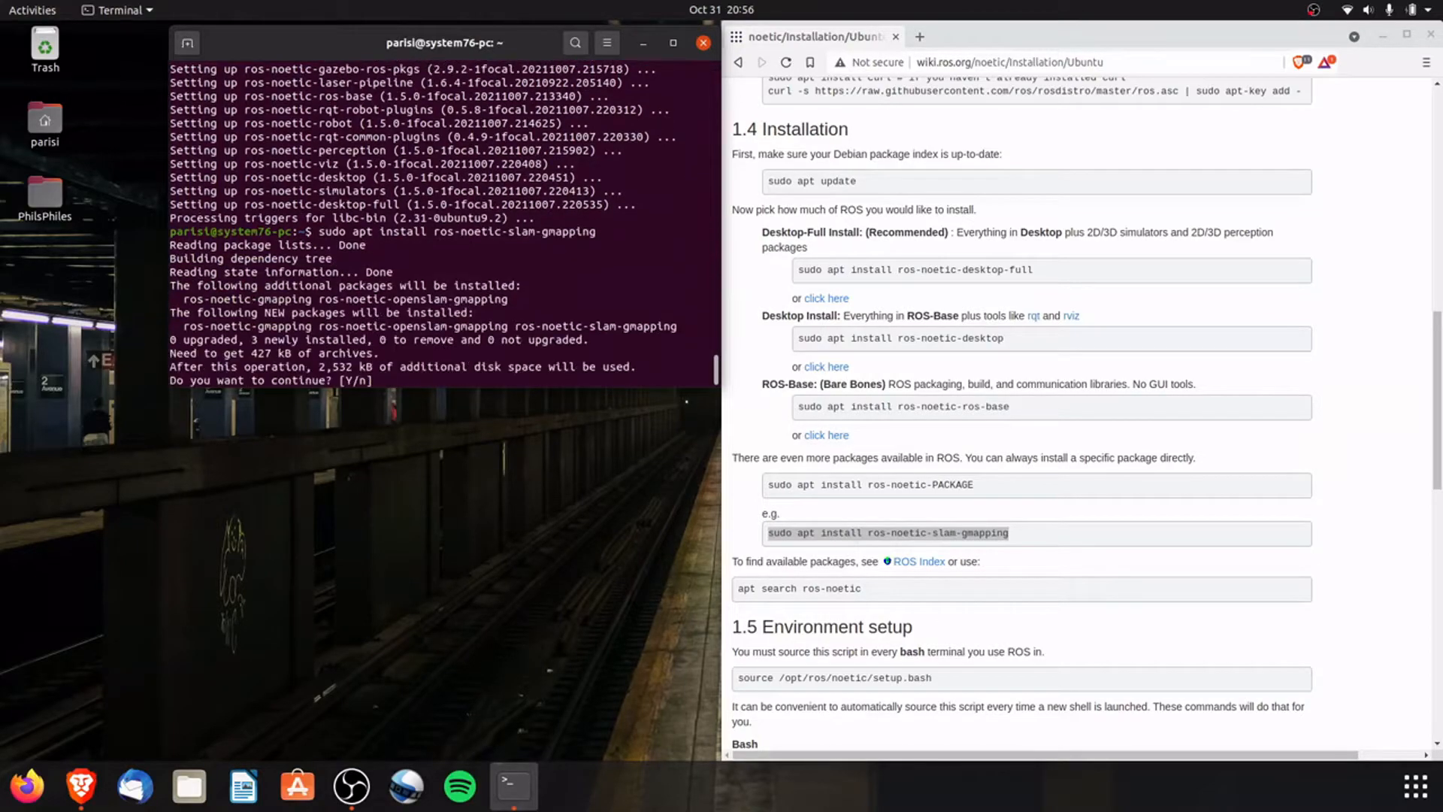
type("Y")
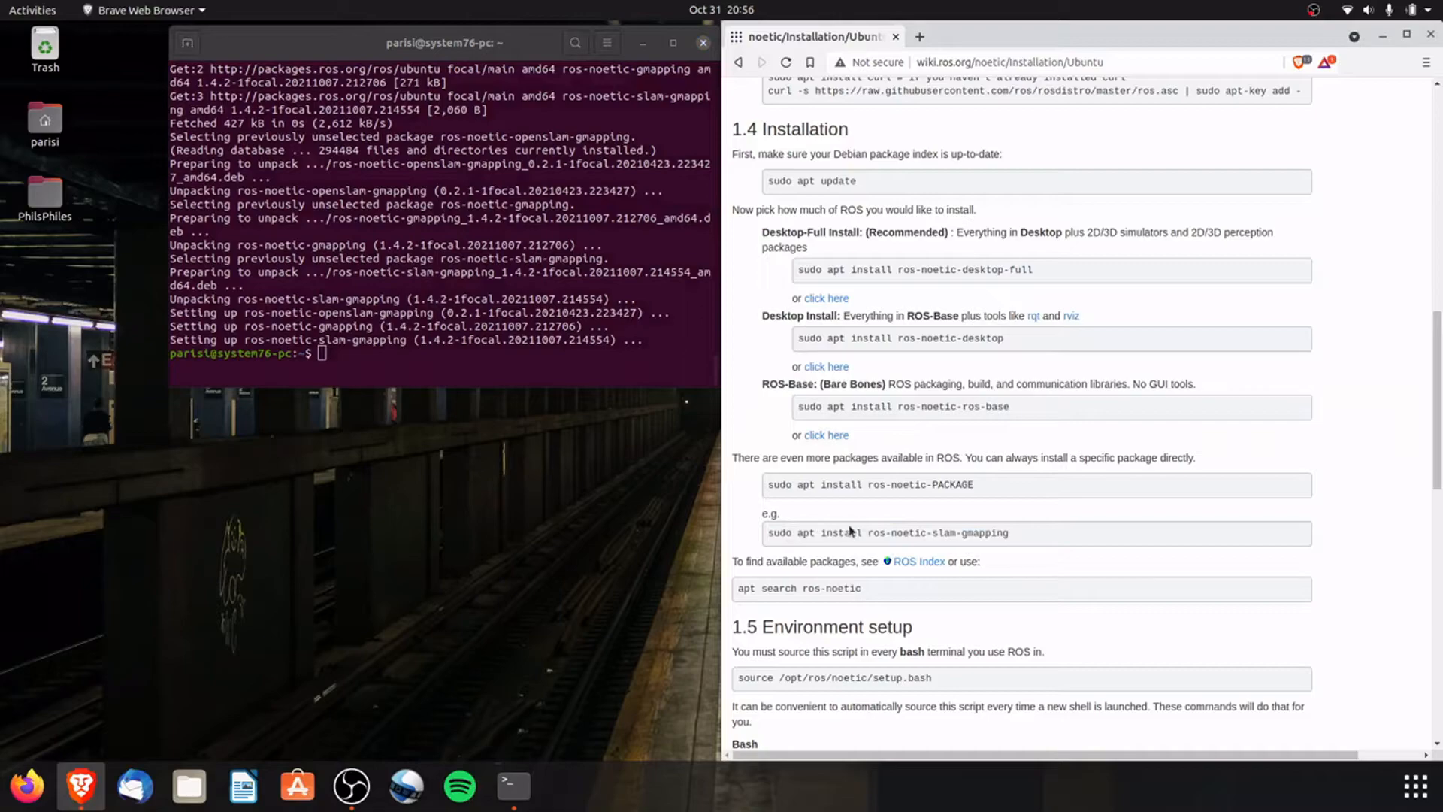
double_click(899, 532)
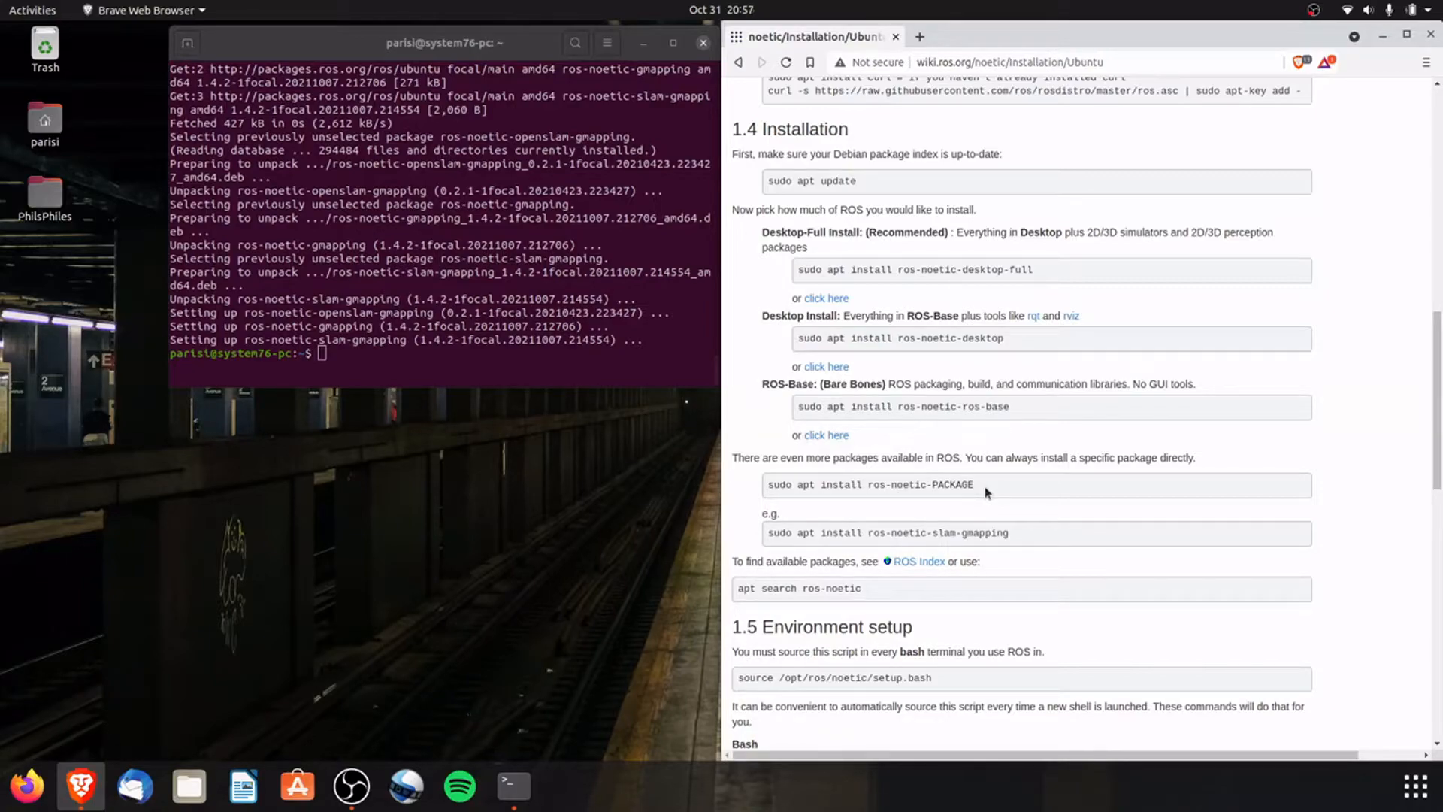
scroll("down", 3)
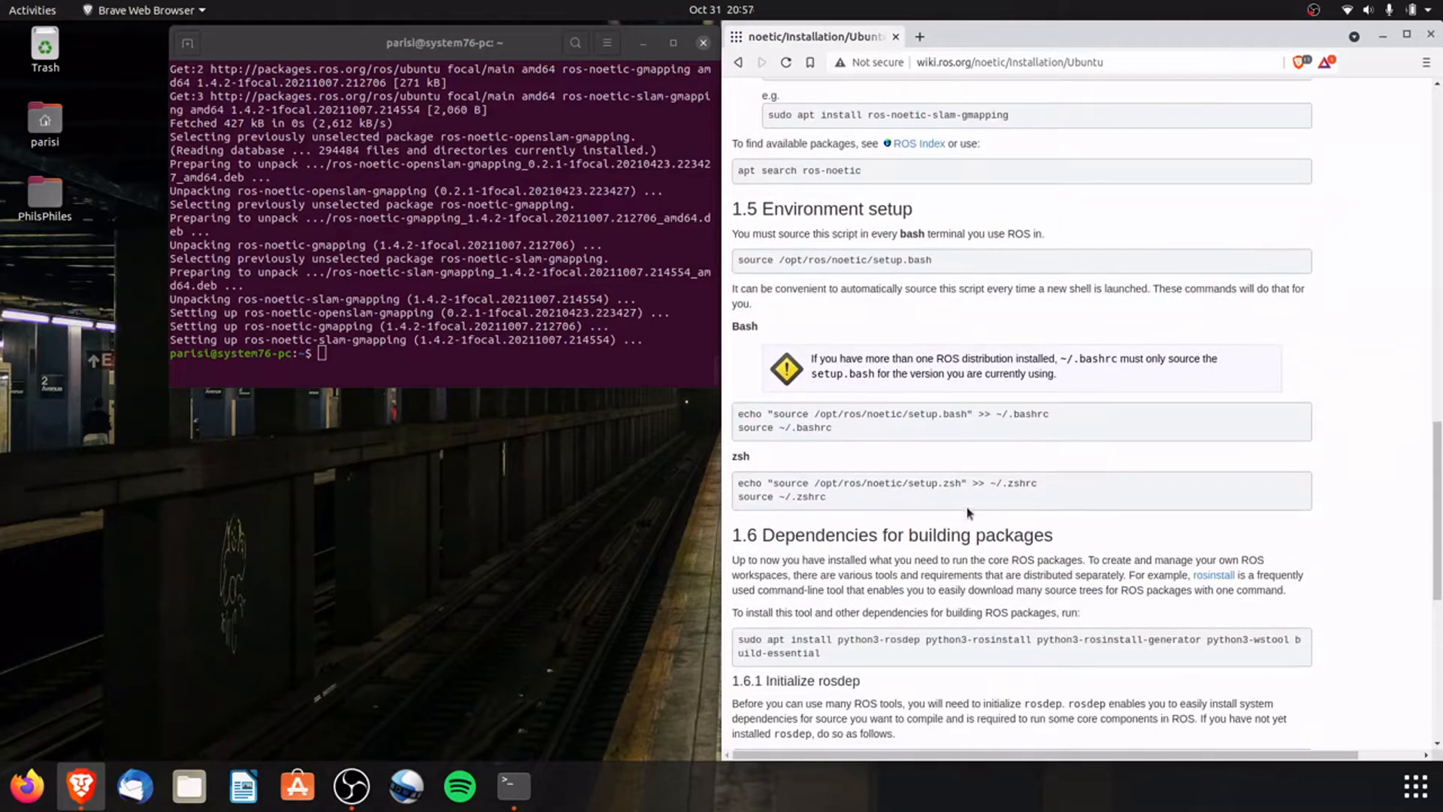
- Select the echo "source /opt/ros/noetic/setup.bash" >> ~/.bashrc lines and start a sudo gedit command
scroll("down", 3)
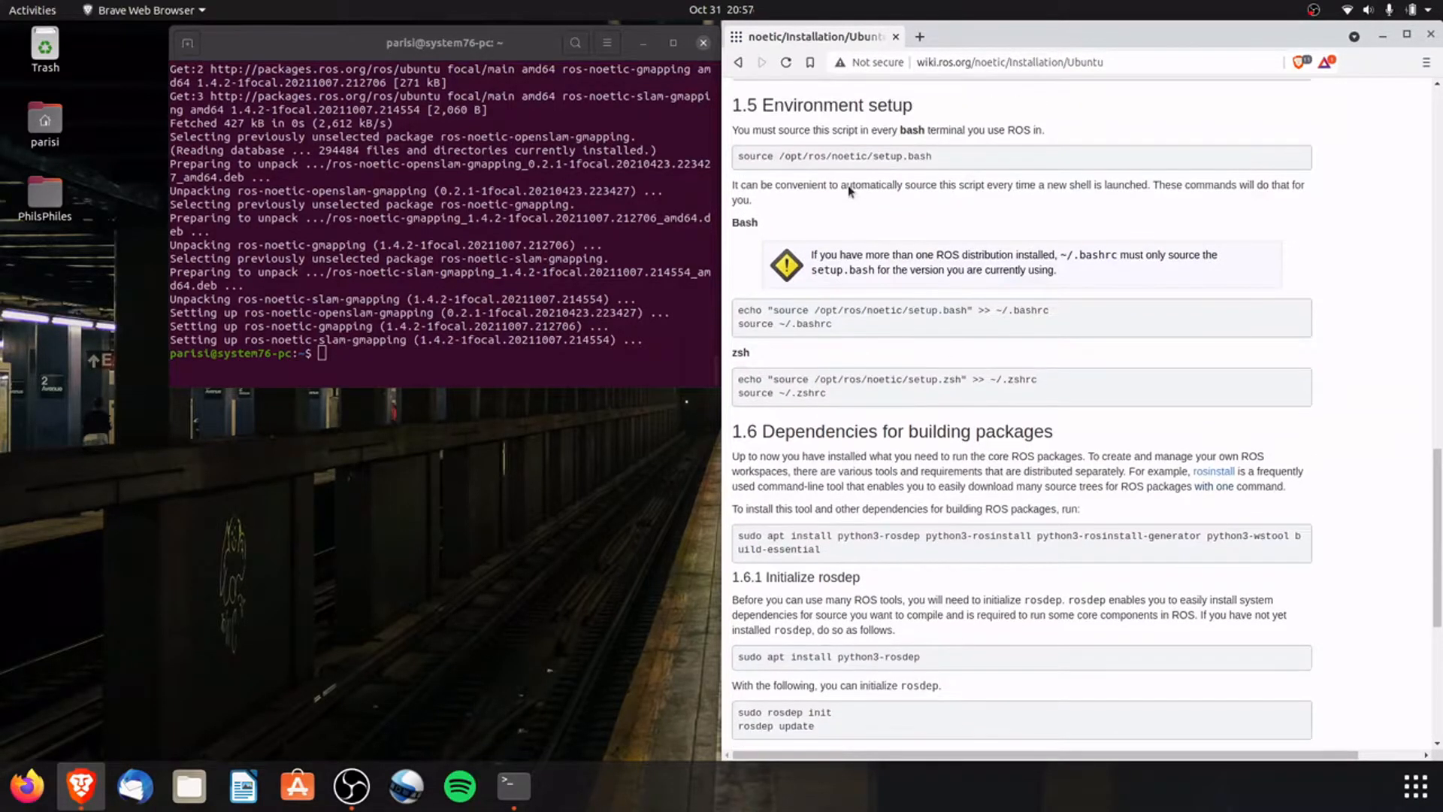
left_click_drag(800, 129, 955, 130)
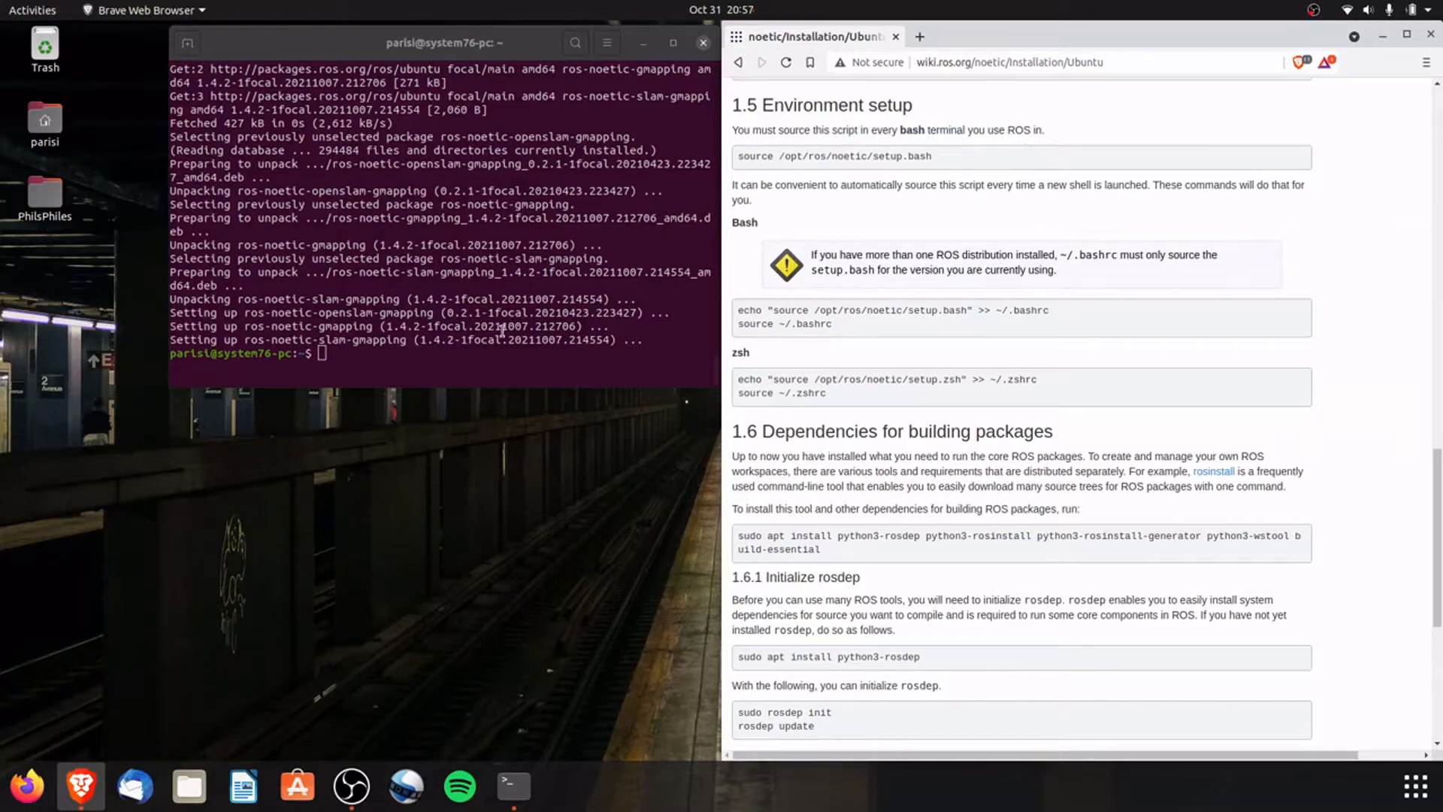
left_click_drag(738, 310, 810, 310)
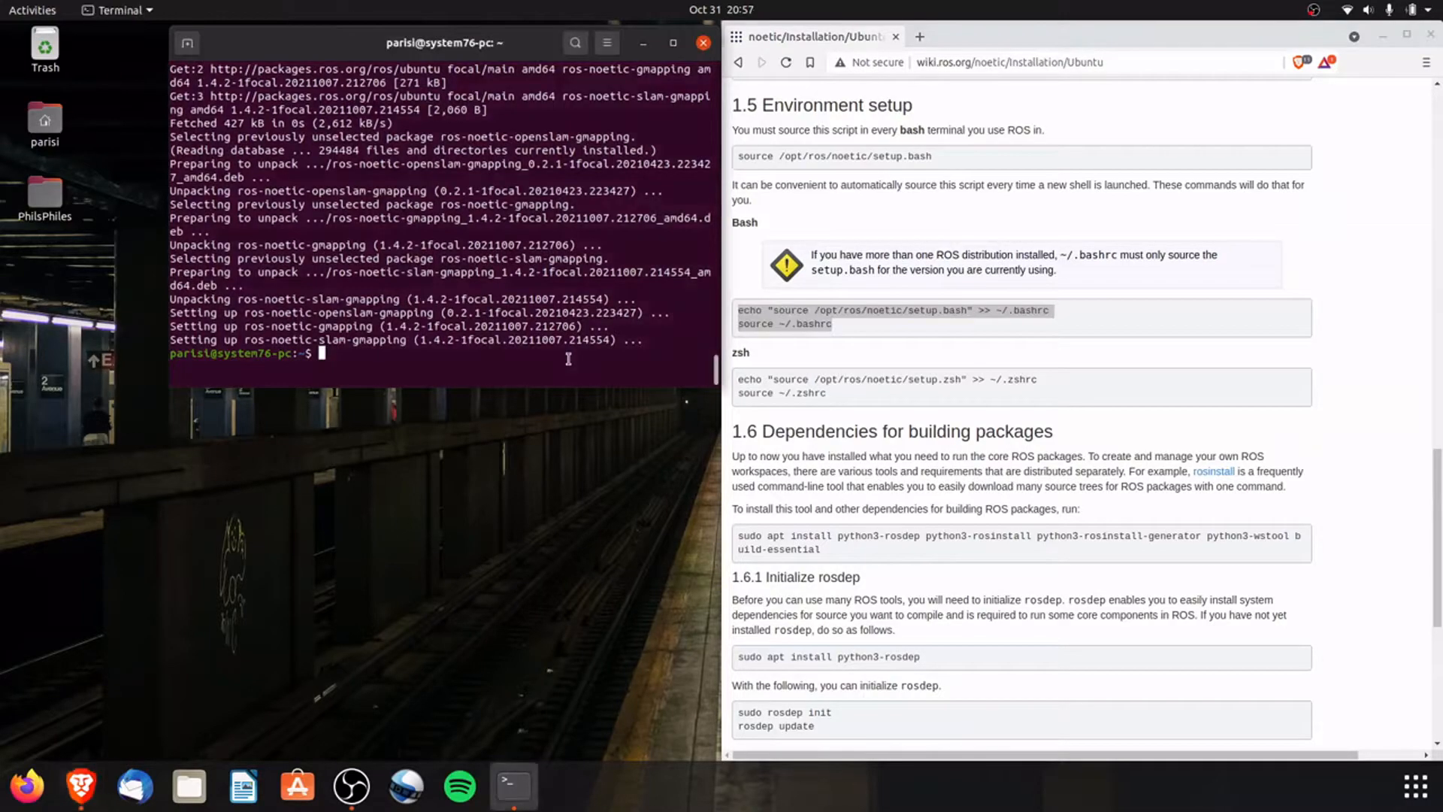
type("sudo gedit")
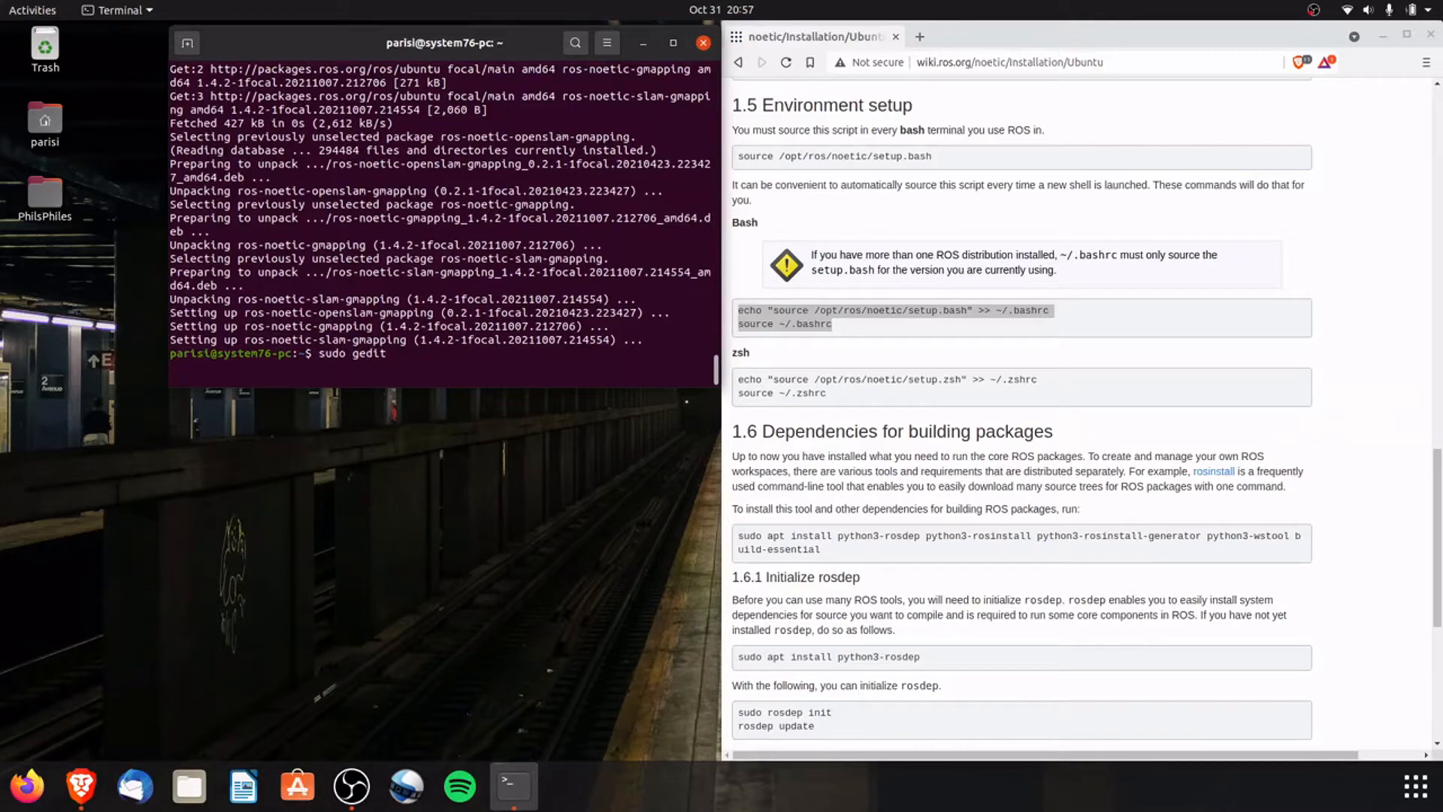
- Run sudo gedit ~/.bashrc to open the file in the Text Editor
type("~/.")
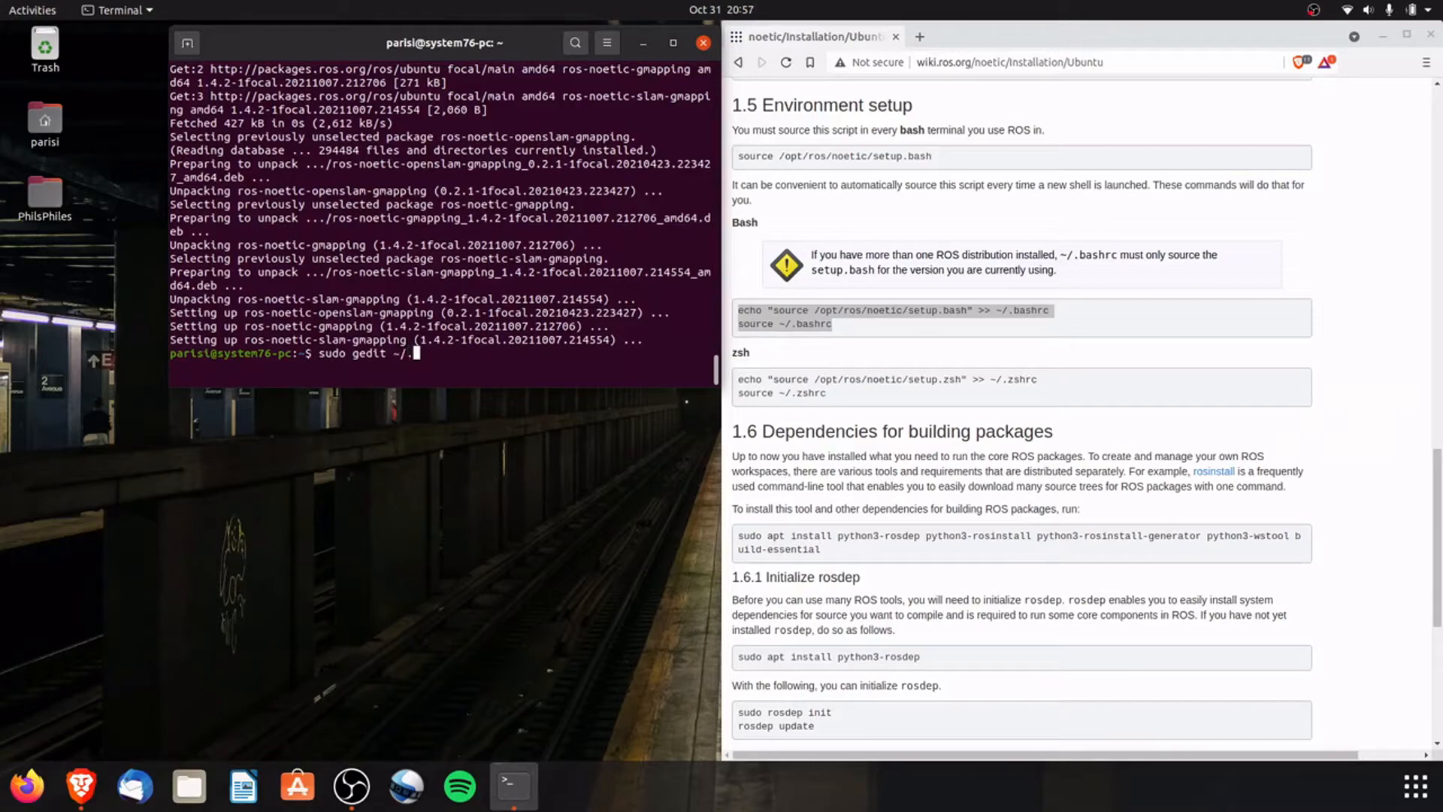
type("bashrc")
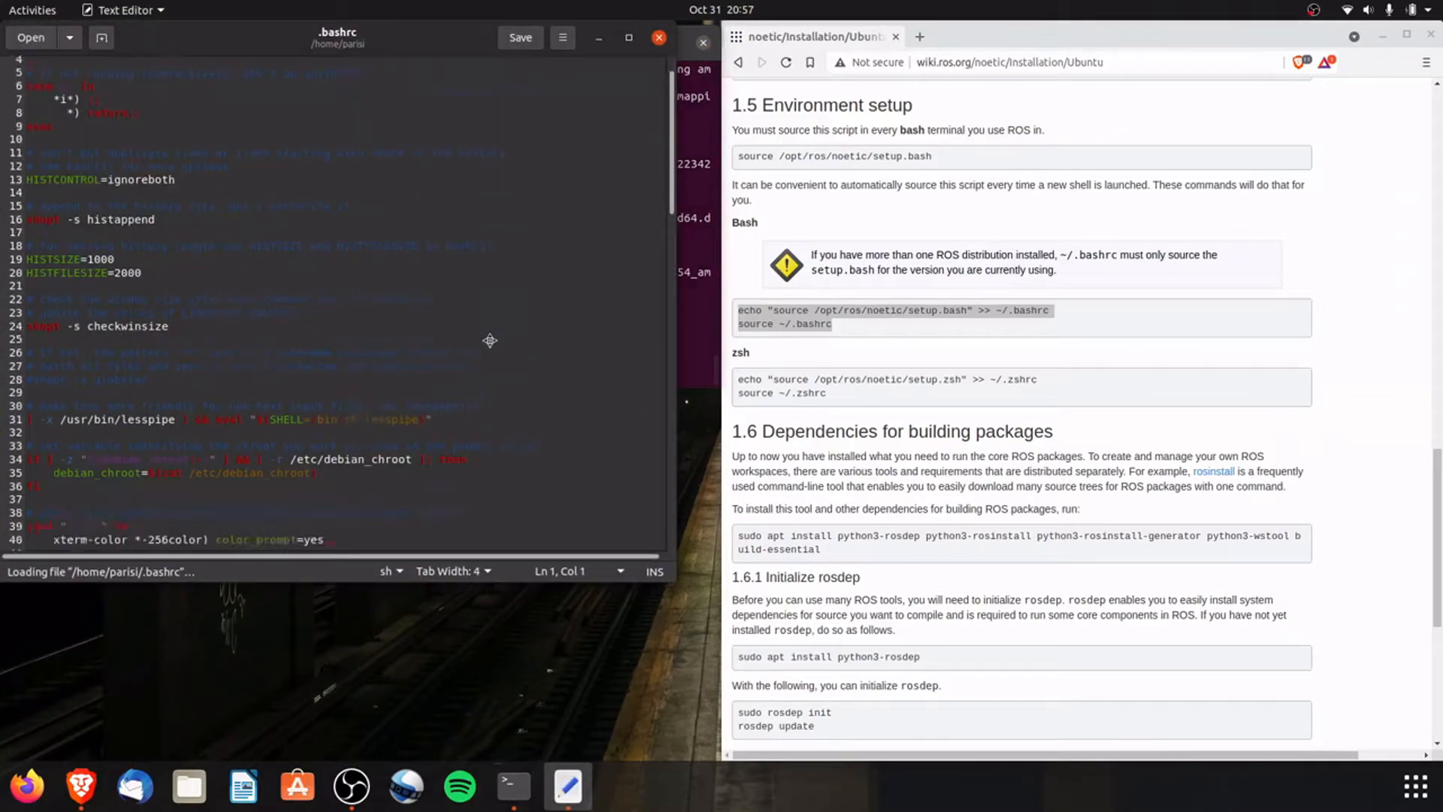
- Add 'source /opt/ros/noetic/setup.bash' as the last line of .bashrc, save with Ctrl+S and close gedit
scroll("down", 3)
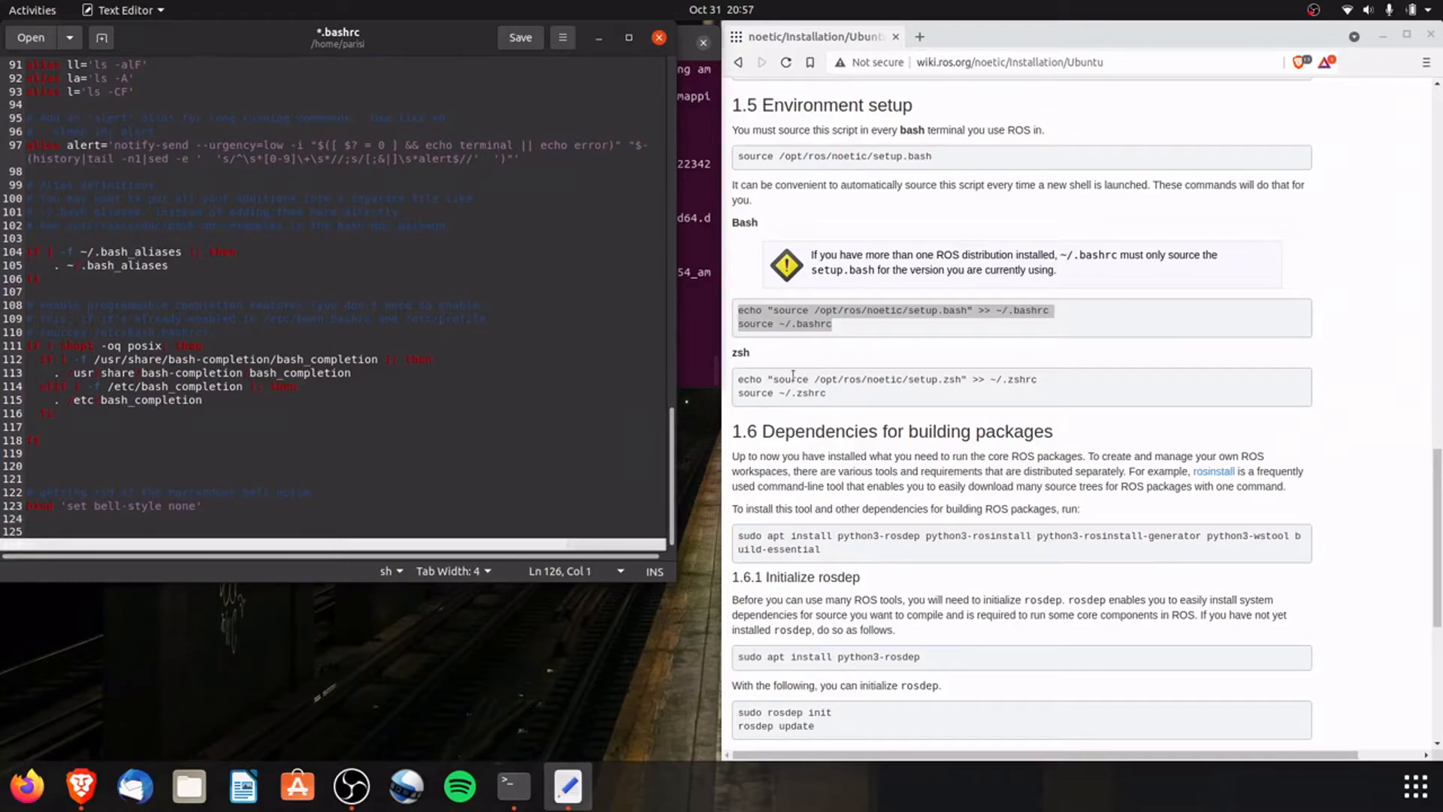
left_click_drag(776, 379, 904, 379)
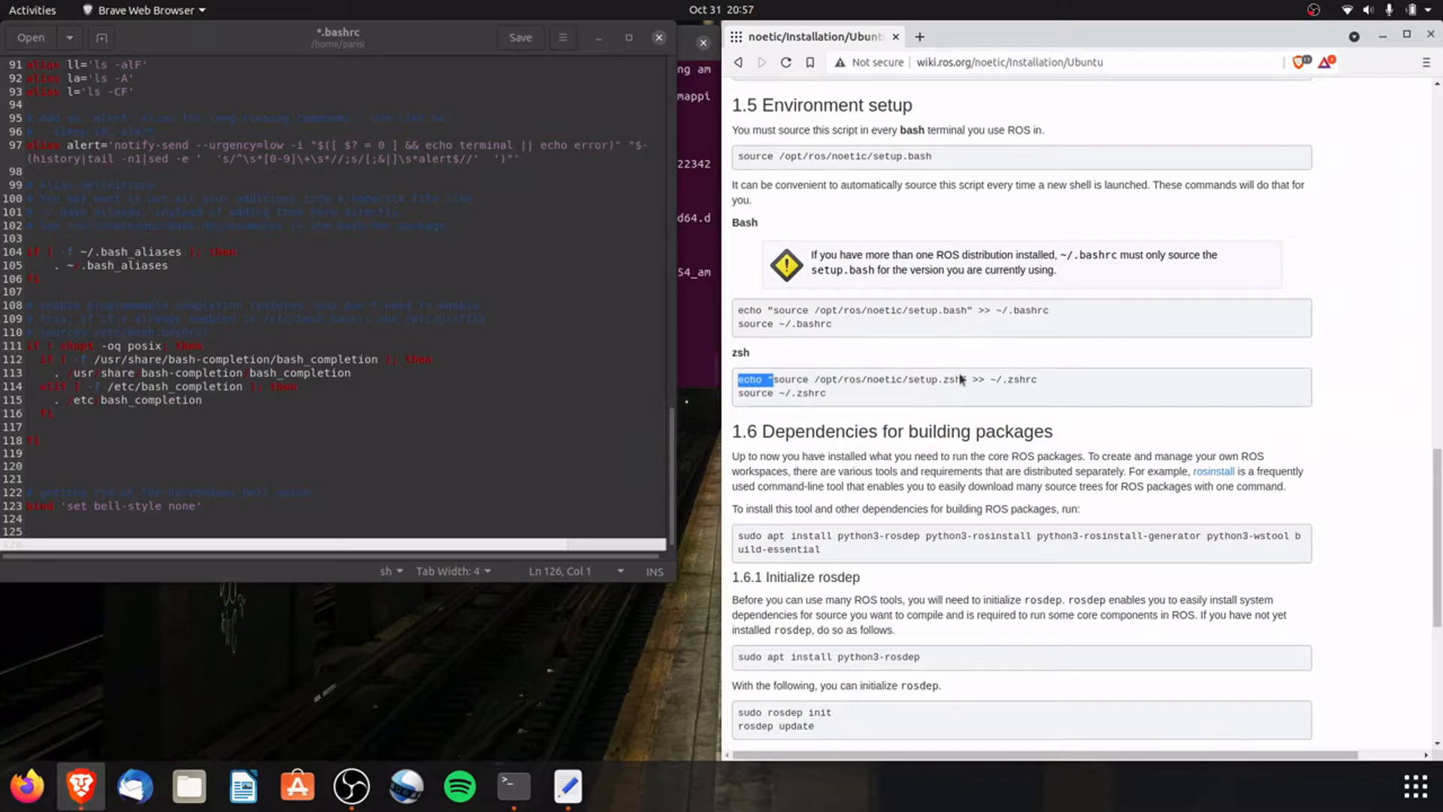
left_click_drag(768, 379, 961, 379)
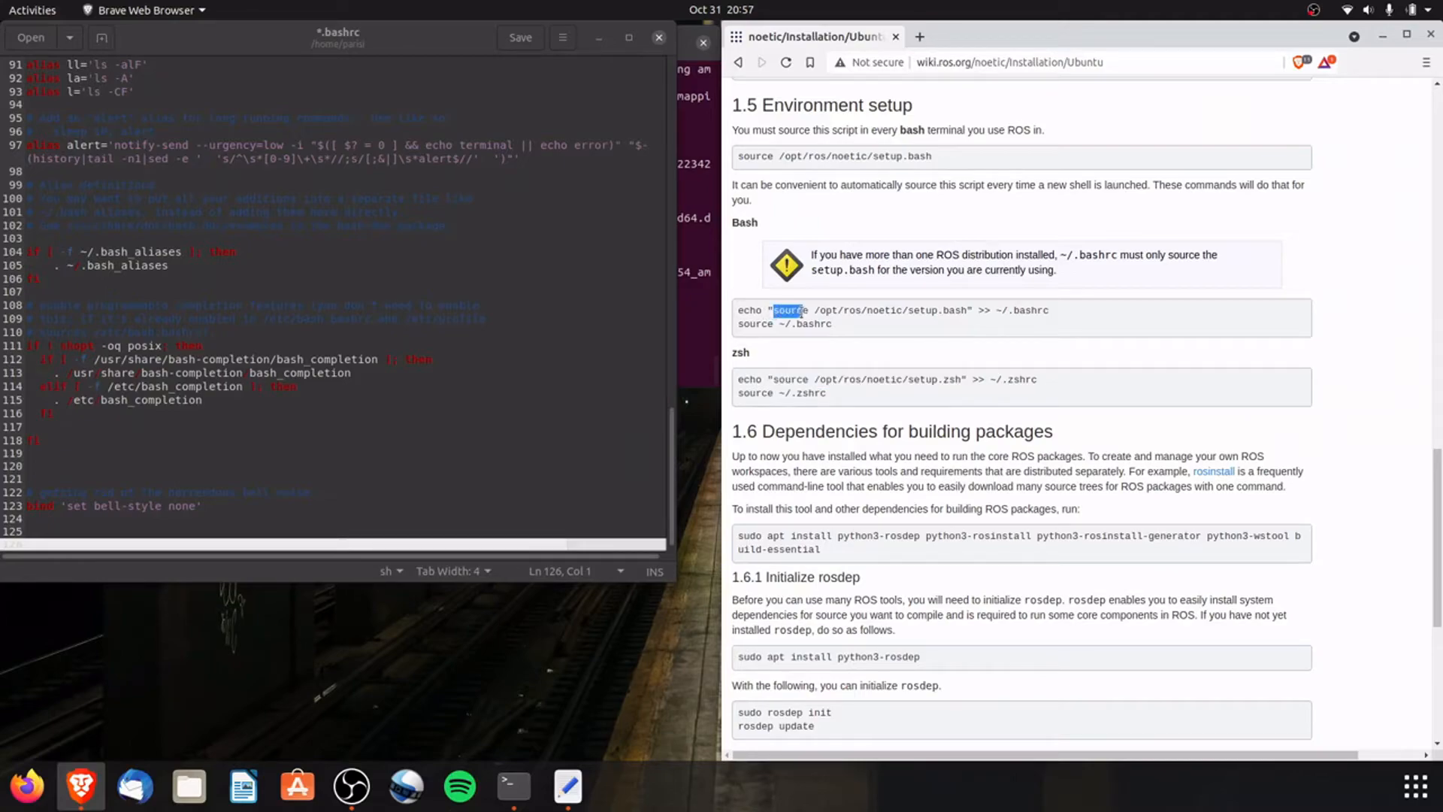
left_click_drag(775, 310, 965, 310)
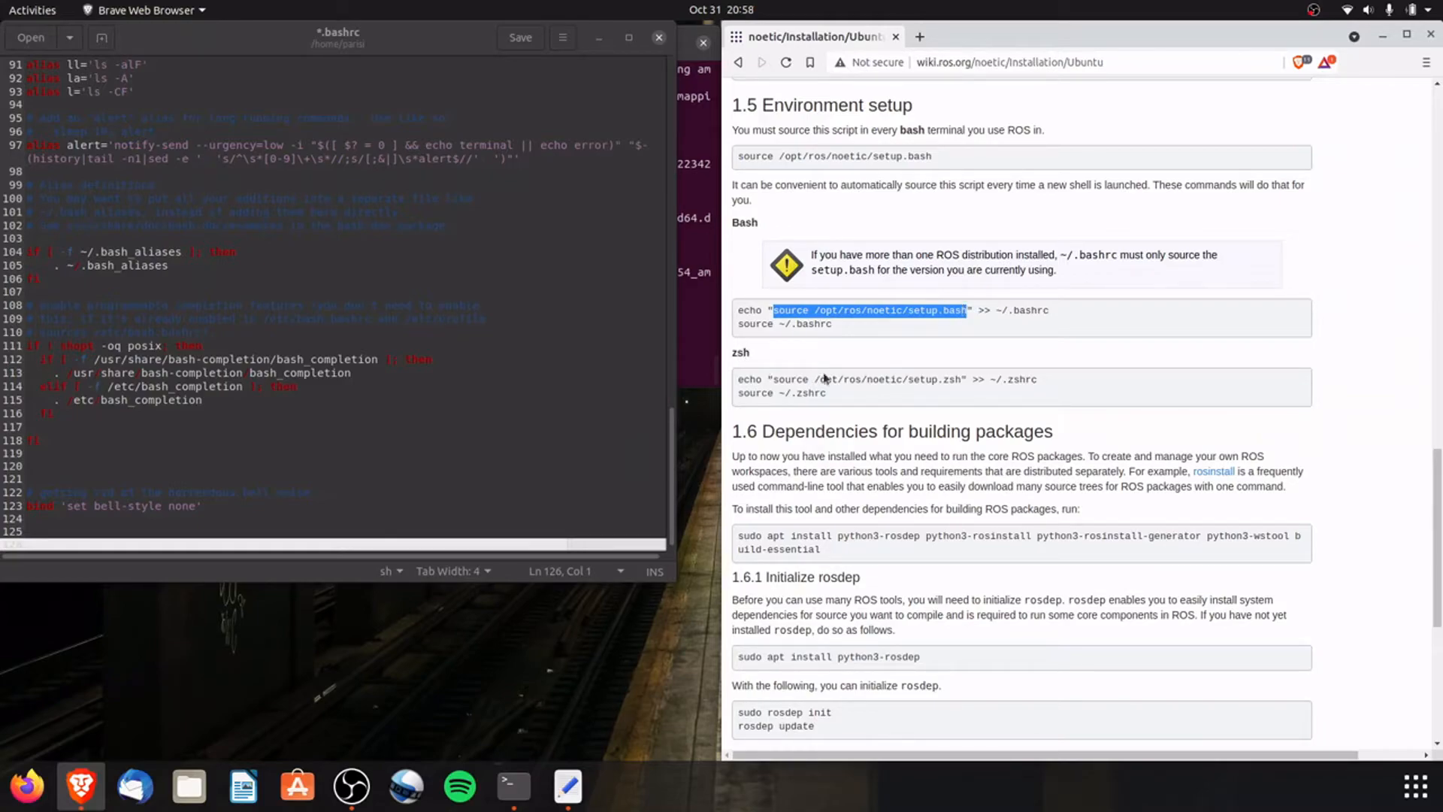
mouse_move(141, 541)
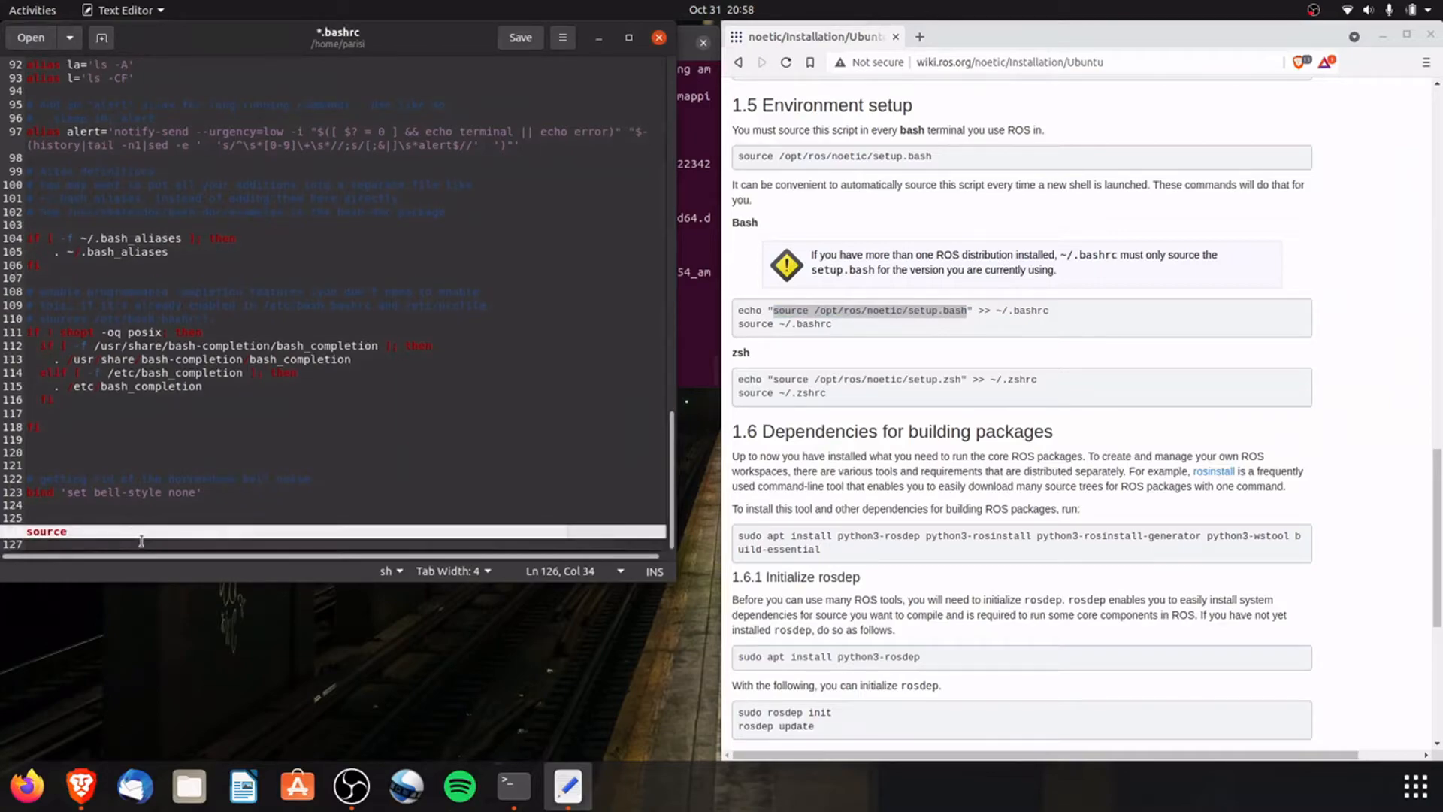
type("/opt/ros/noetic/setup.bash")
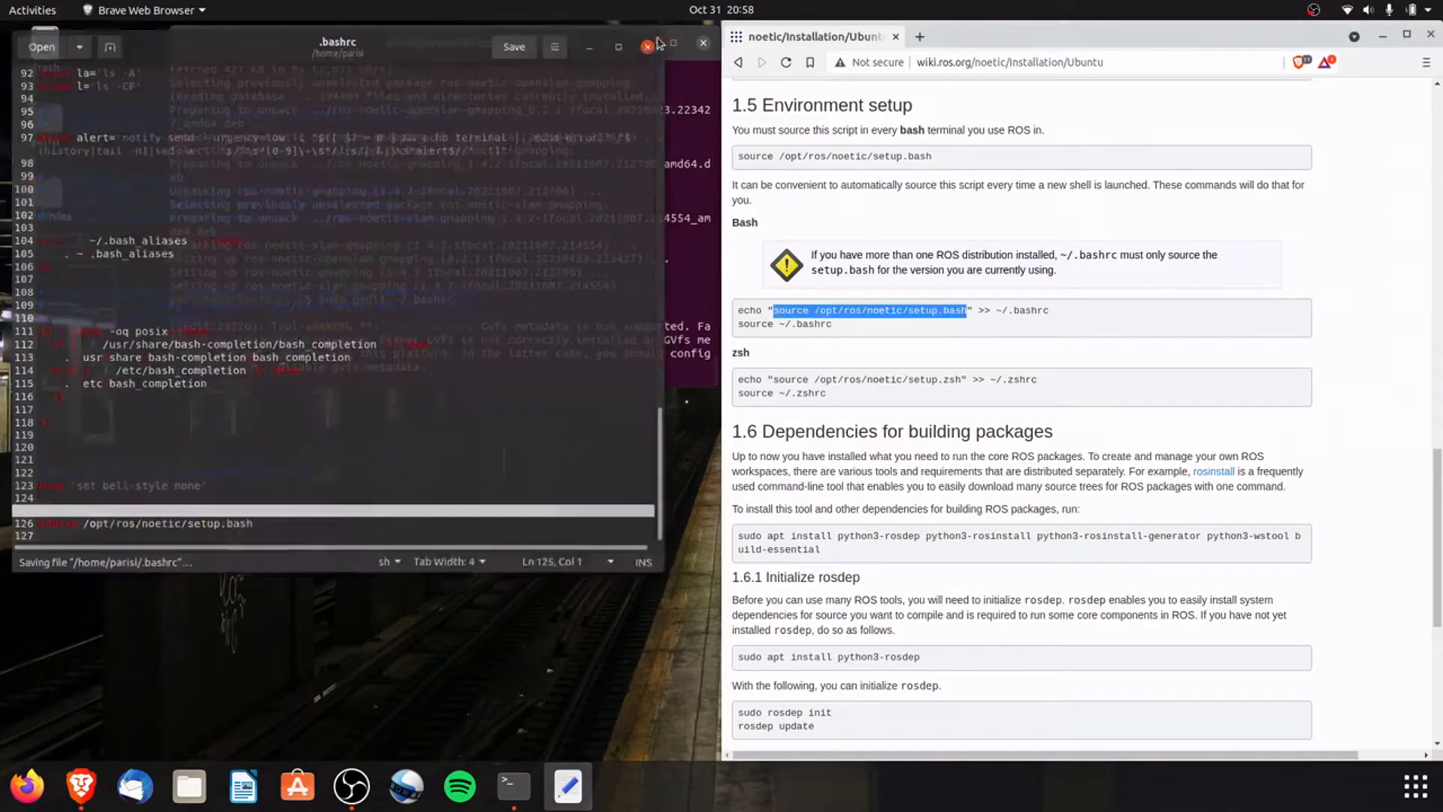
left_click(648, 45)
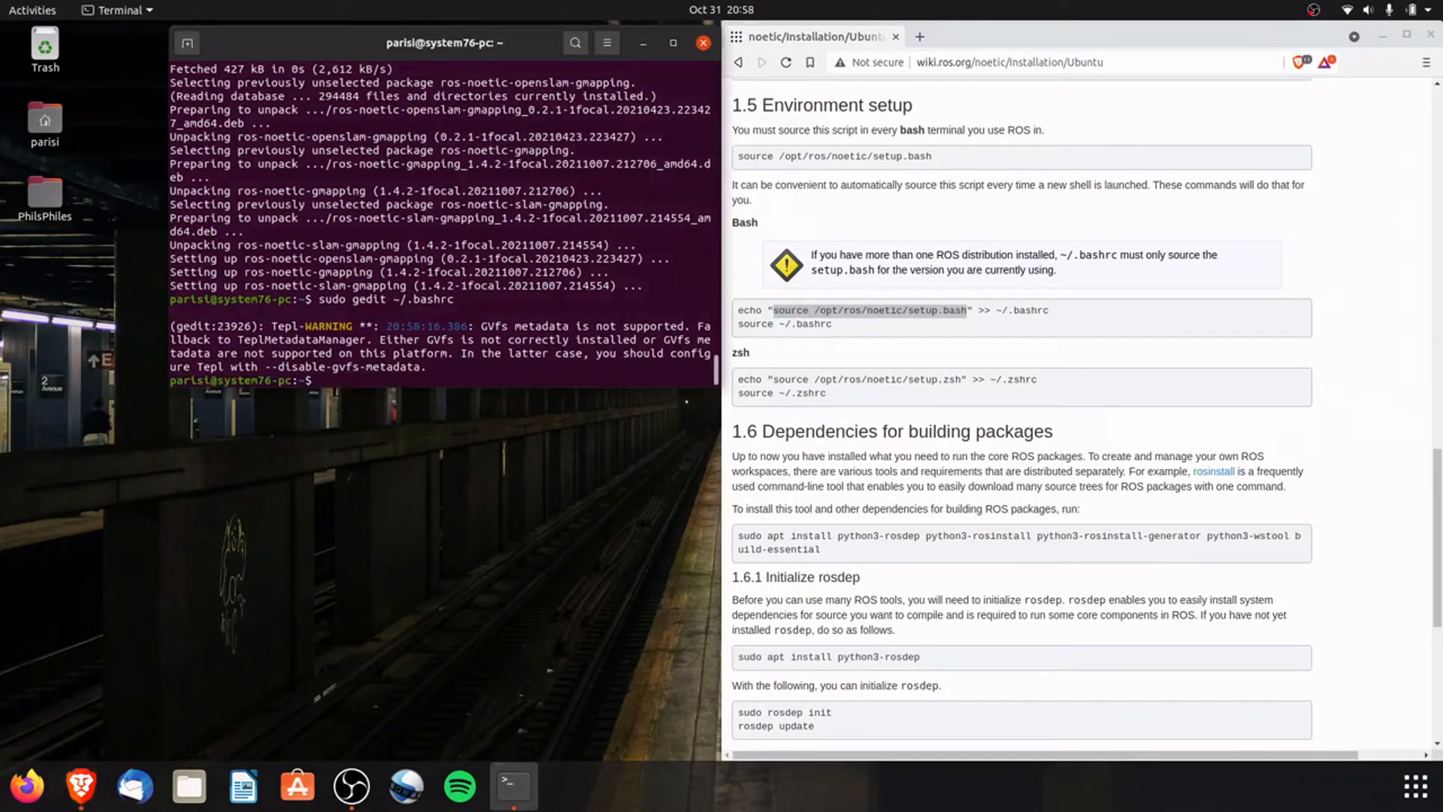
- Reopen .bashrc with sudo gedit, verify line 126 sources setup.bash, close it and open a new terminal
type("sudo gedit ~/.bashrc")
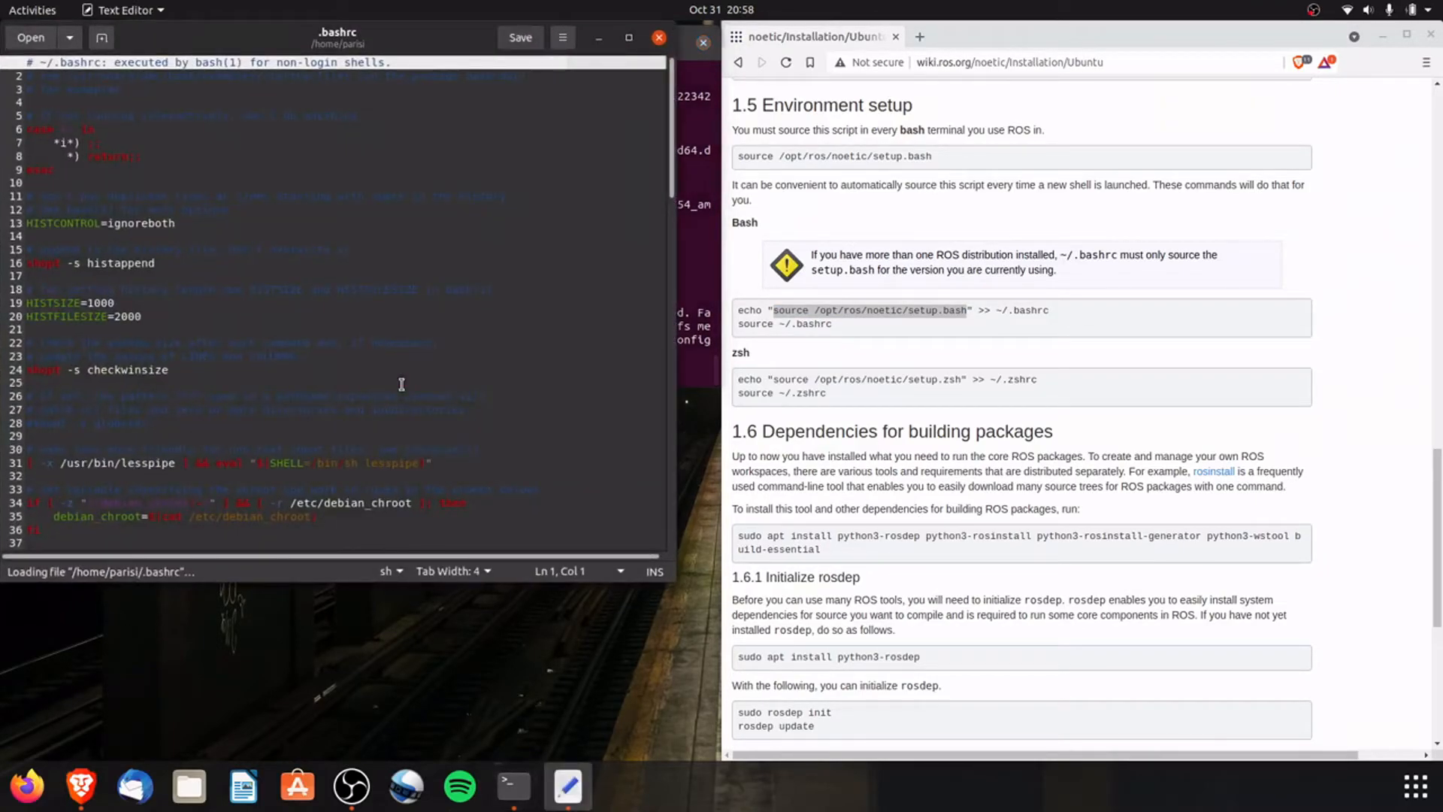
scroll("down", 3)
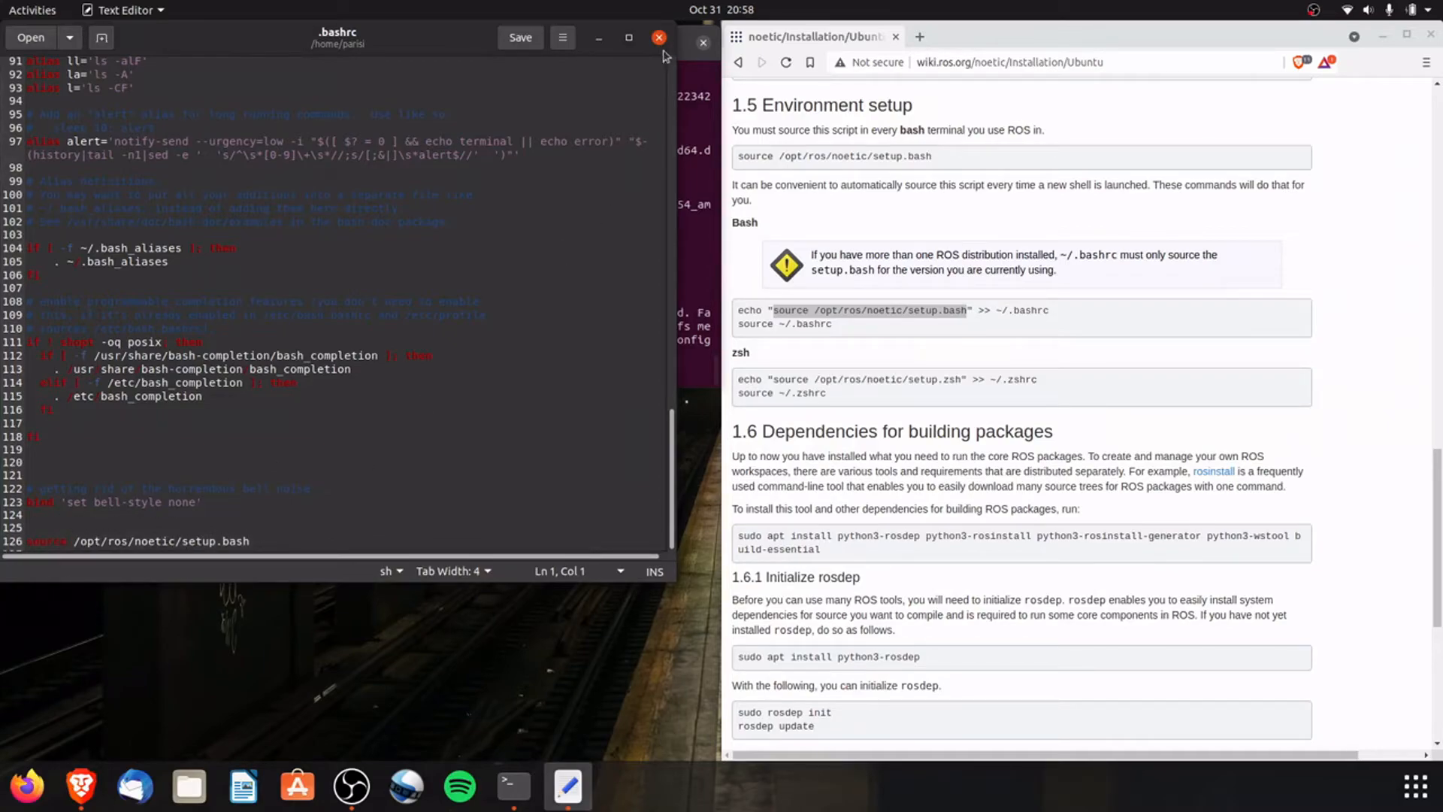
left_click(659, 38)
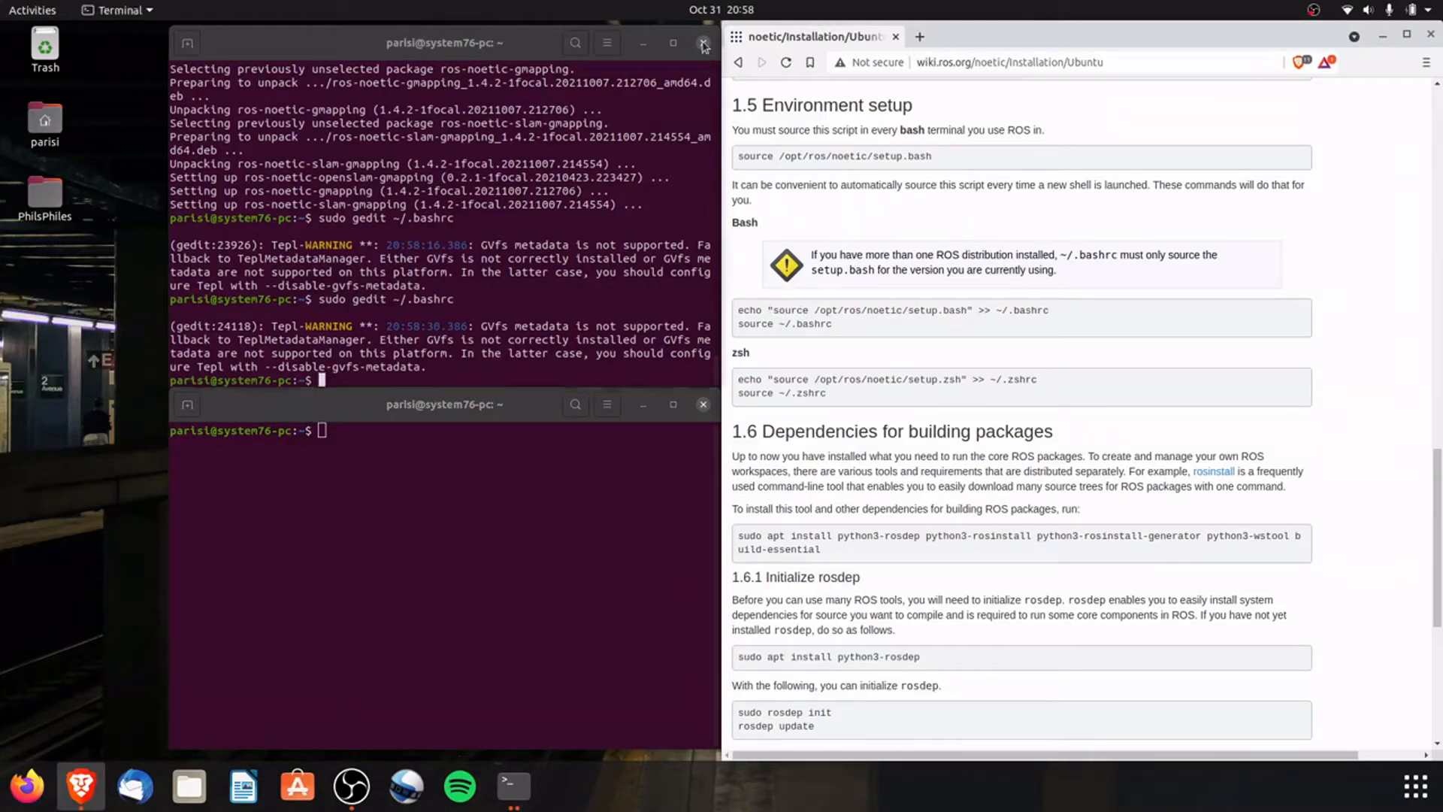
- Close the old terminal and run sudo apt install python3-rosdep python3-rosinstall python3-rosinstall-generator python3-wstool build-essential, answering Y
left_click(699, 42)
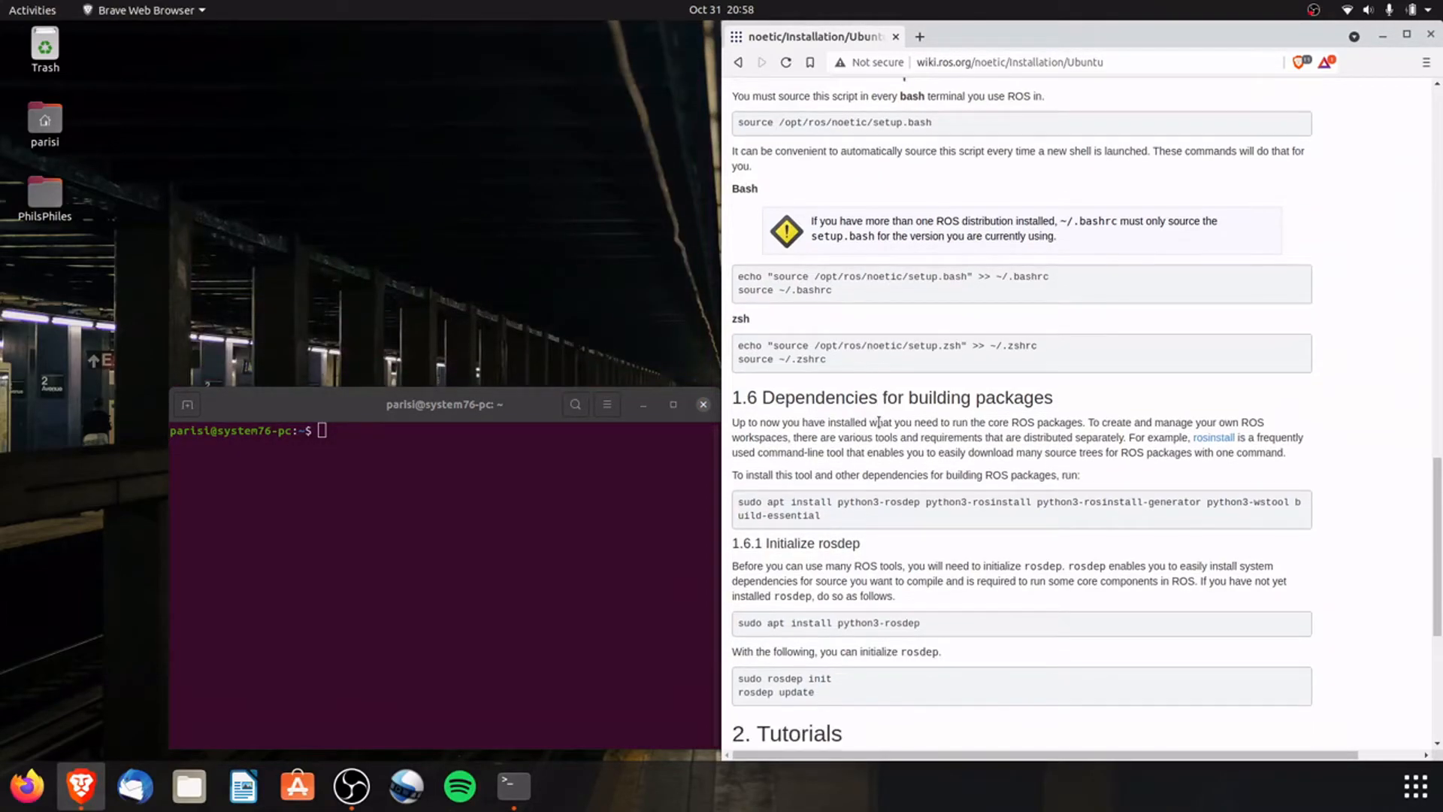
scroll("down", 3)
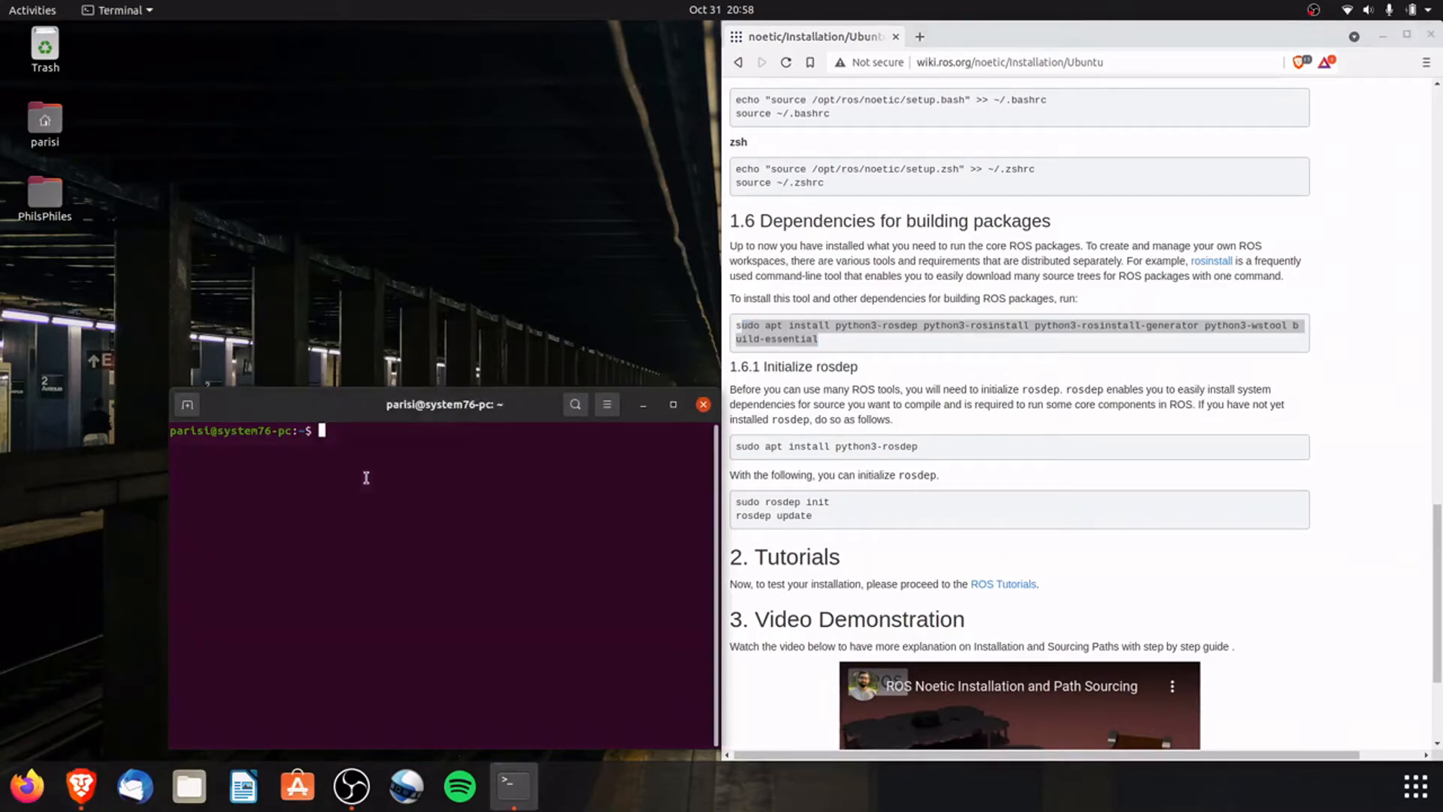
type("sudo apt install python3-rosdep python3-rosinstall python3-rosinstall-generator python3-wstool build-essential")
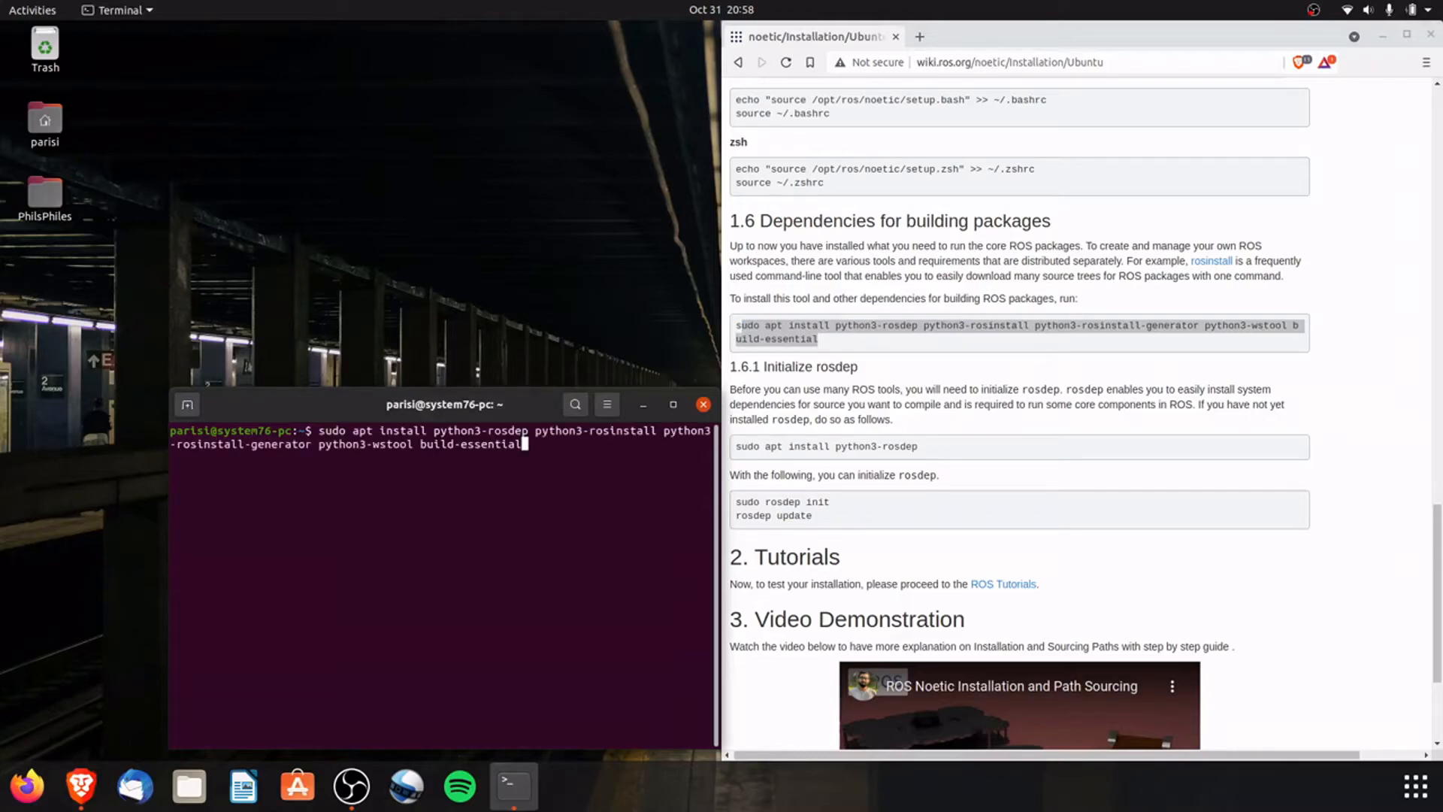
key("Return")
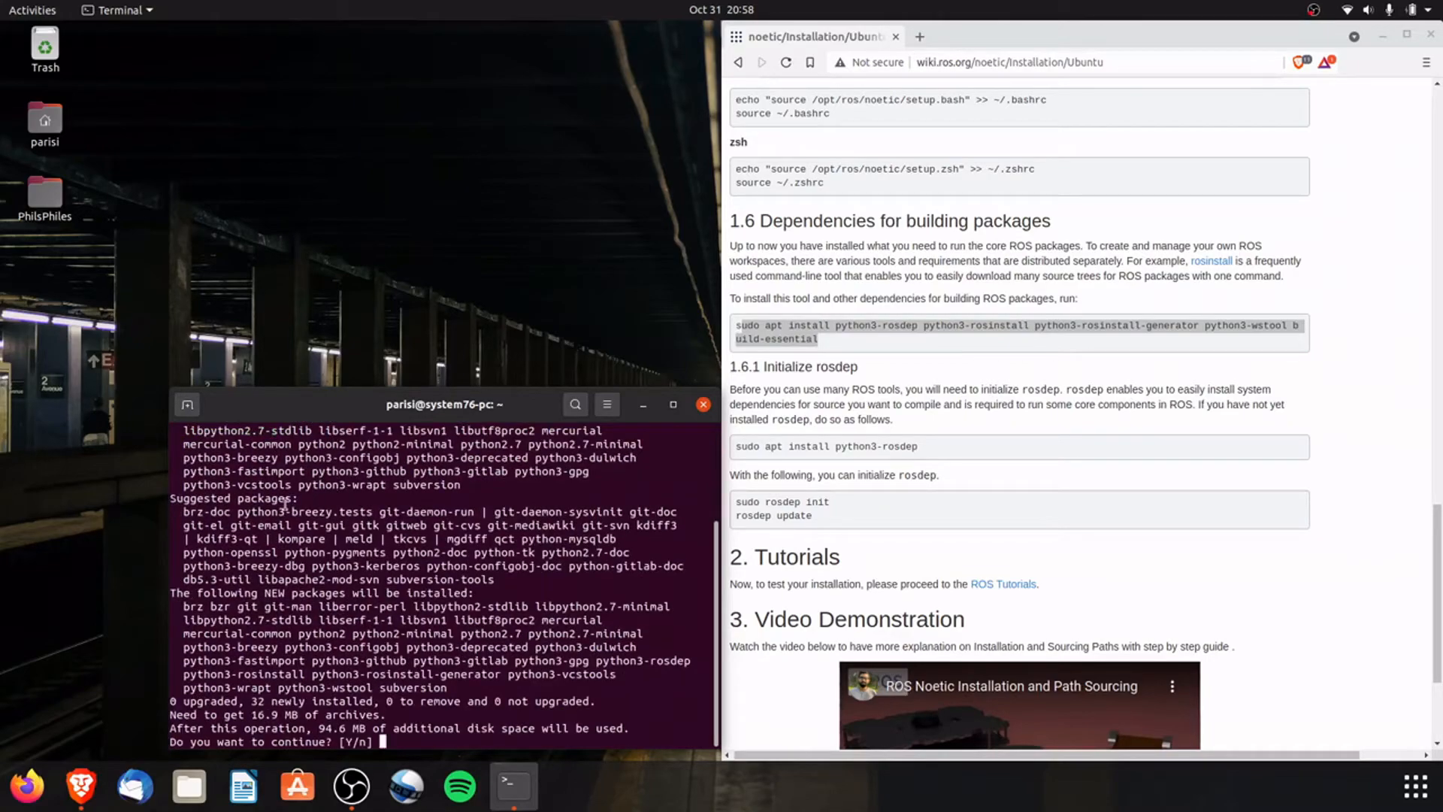
type("Y")
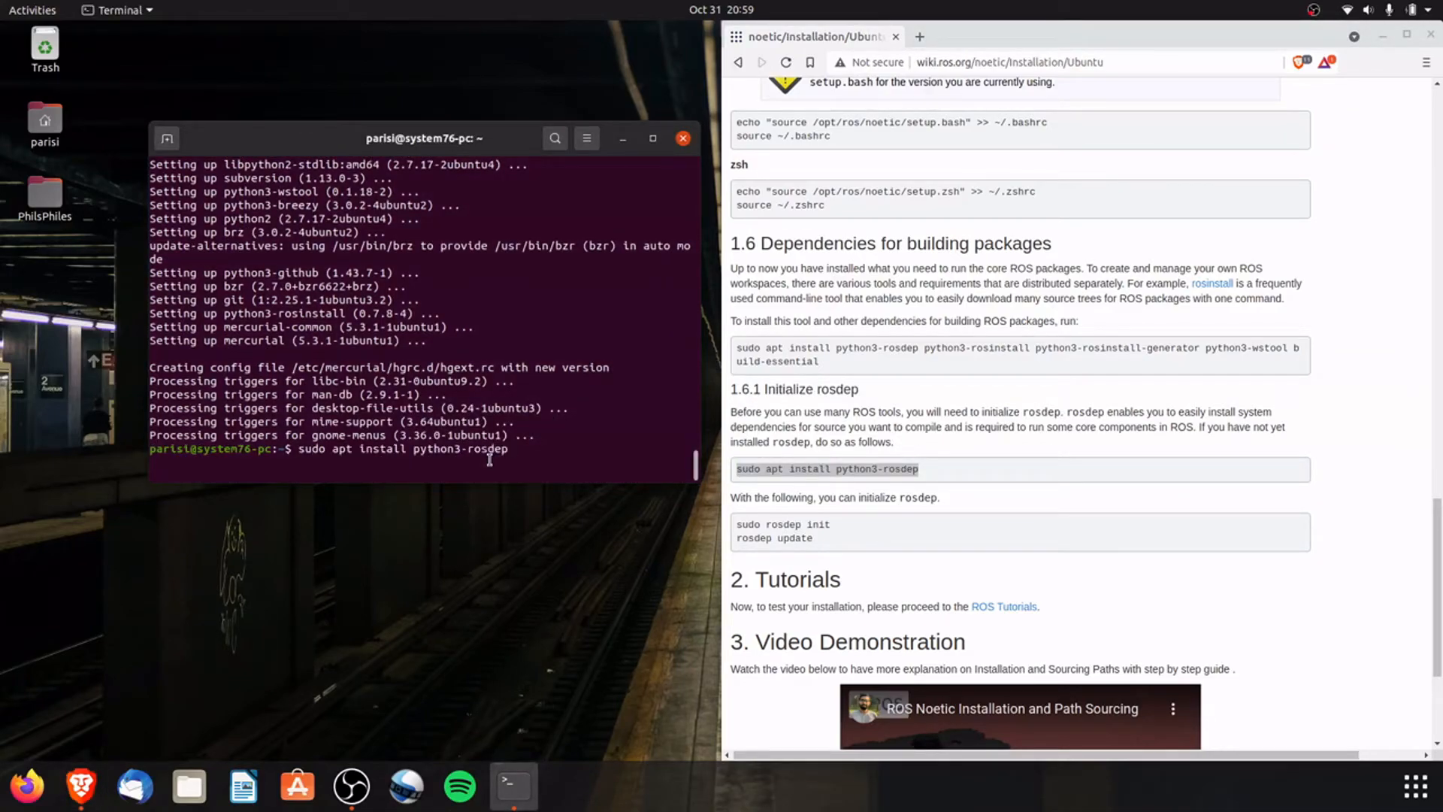
- Confirm python3-rosdep is newest, run sudo rosdep init, then rosdep update to refresh the cache
key("Return")
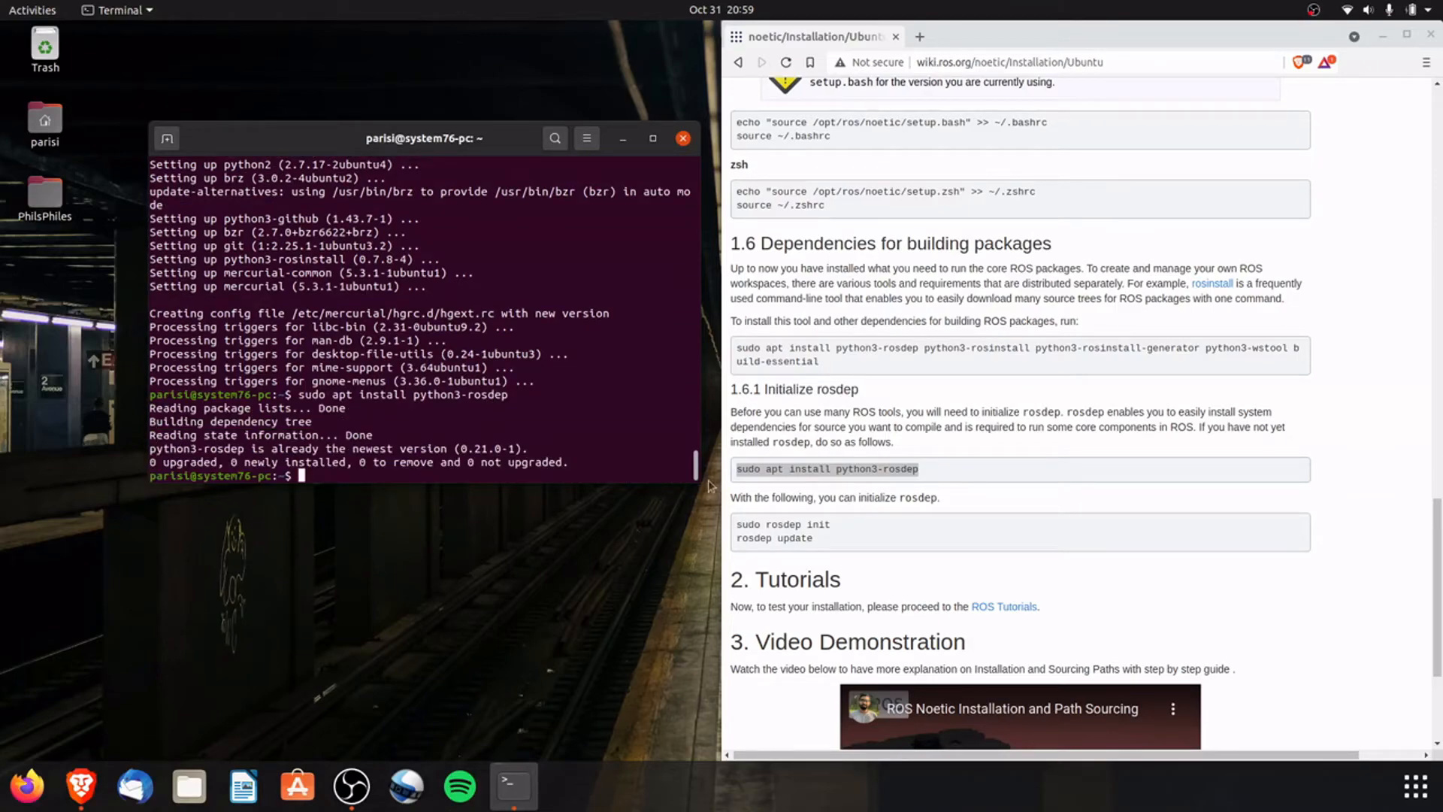
scroll("down", 3)
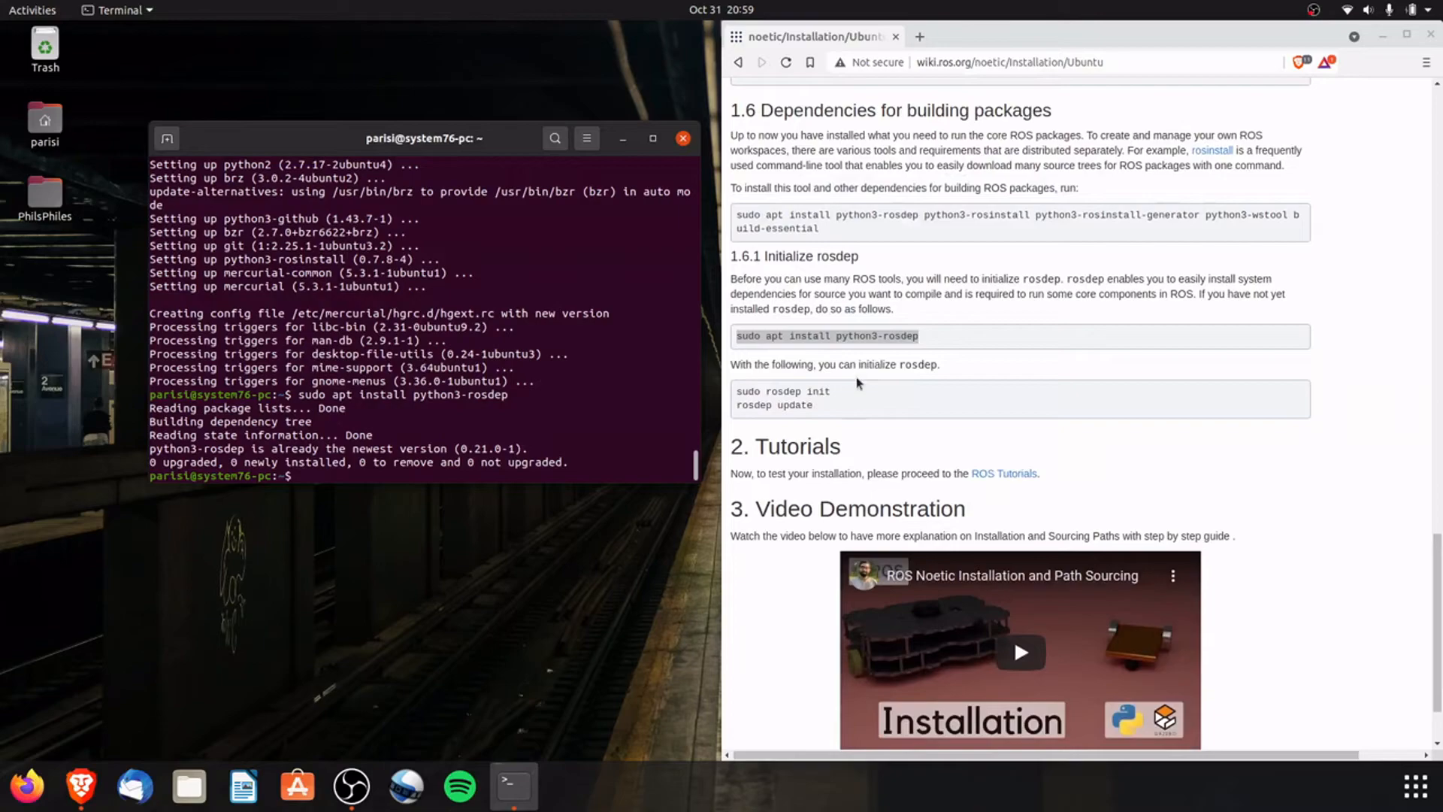
double_click(782, 391)
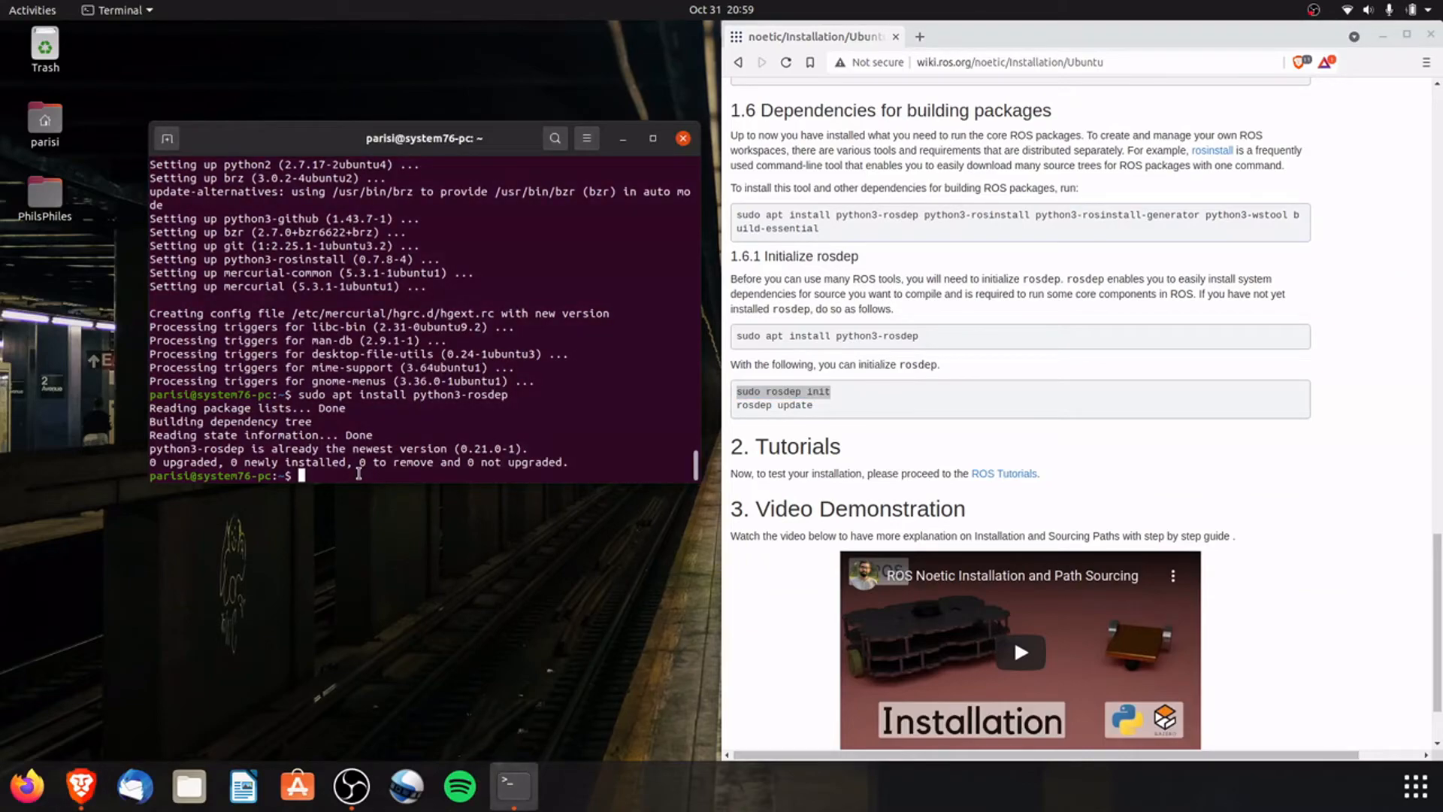
type("sudo rosdep init")
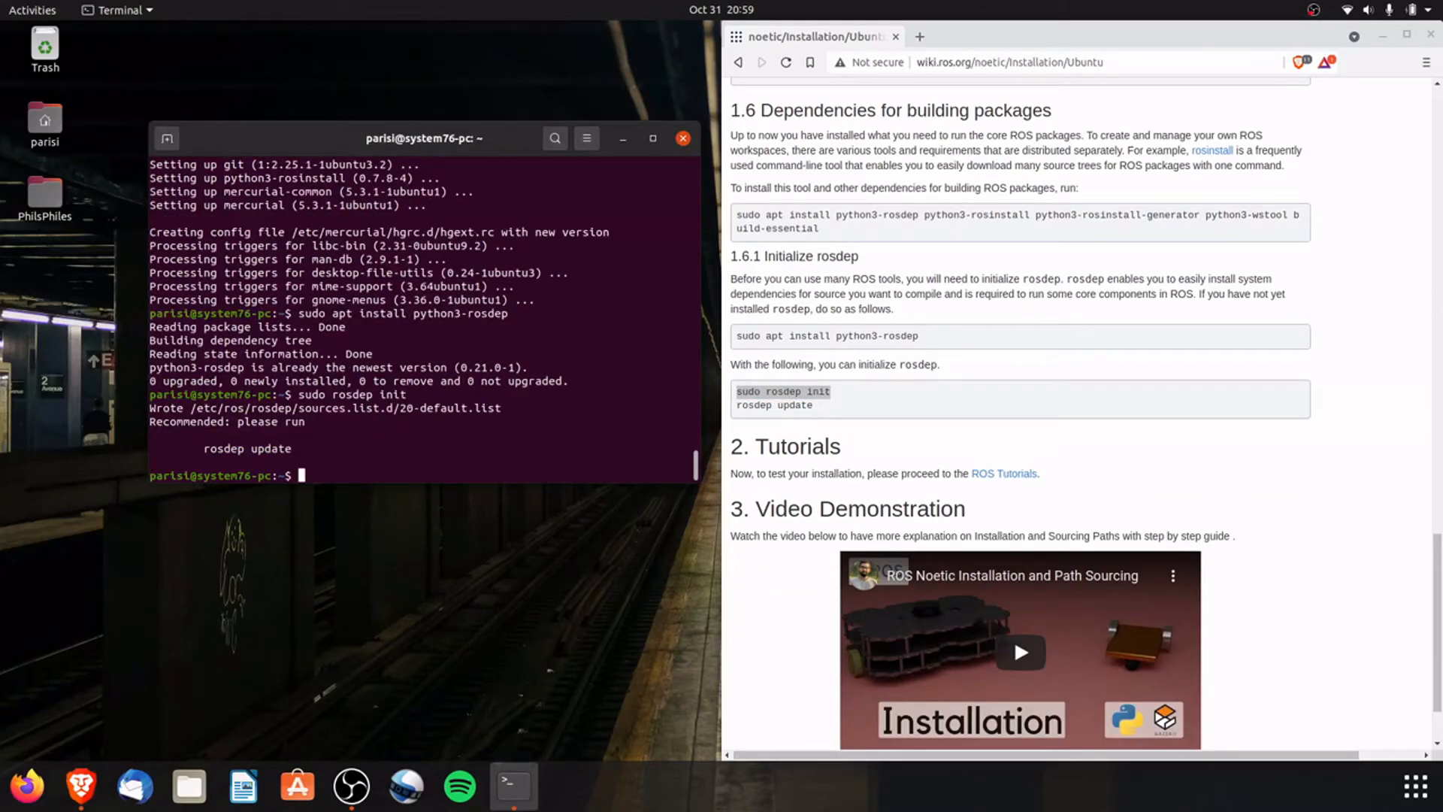
type("rosdep up")
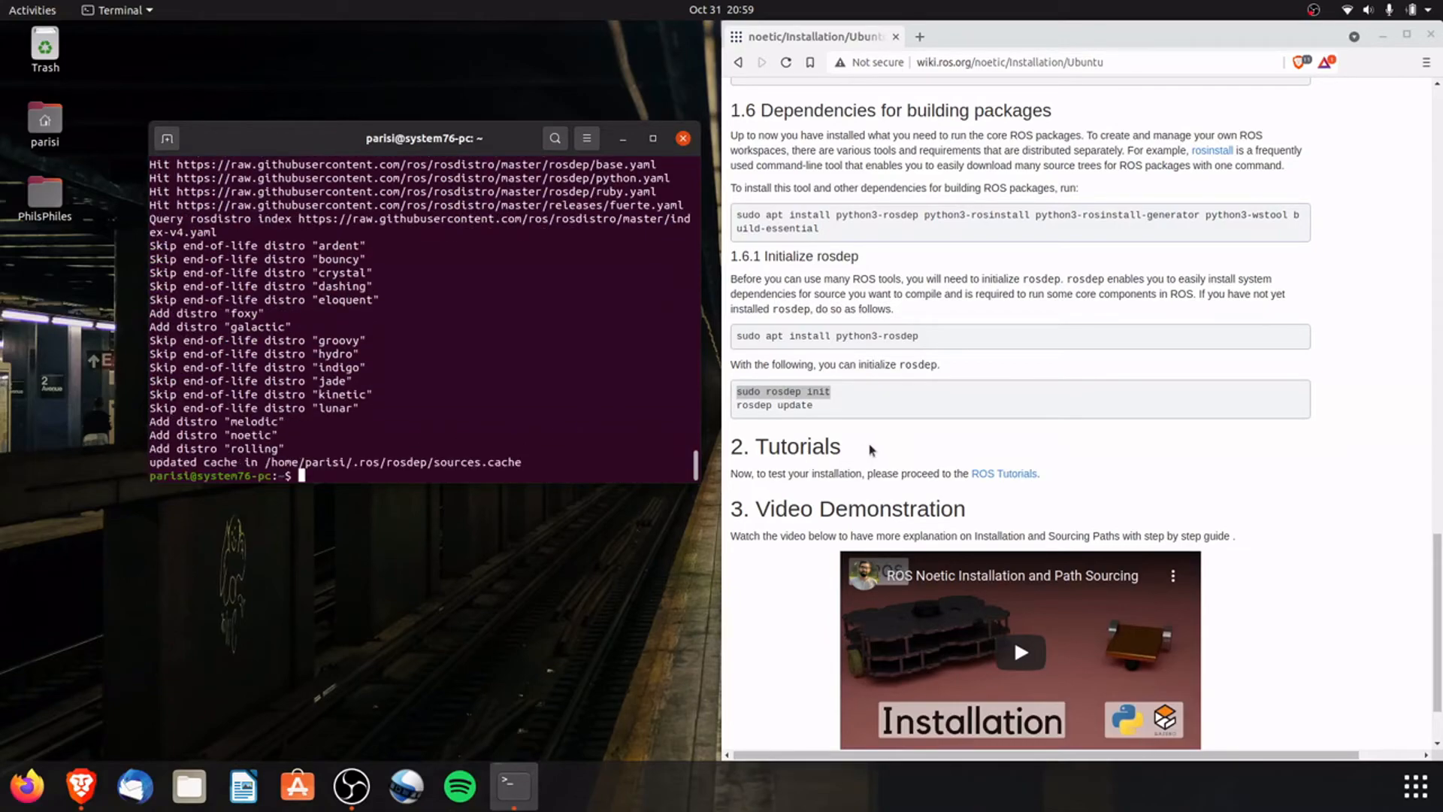
mouse_move(874, 451)
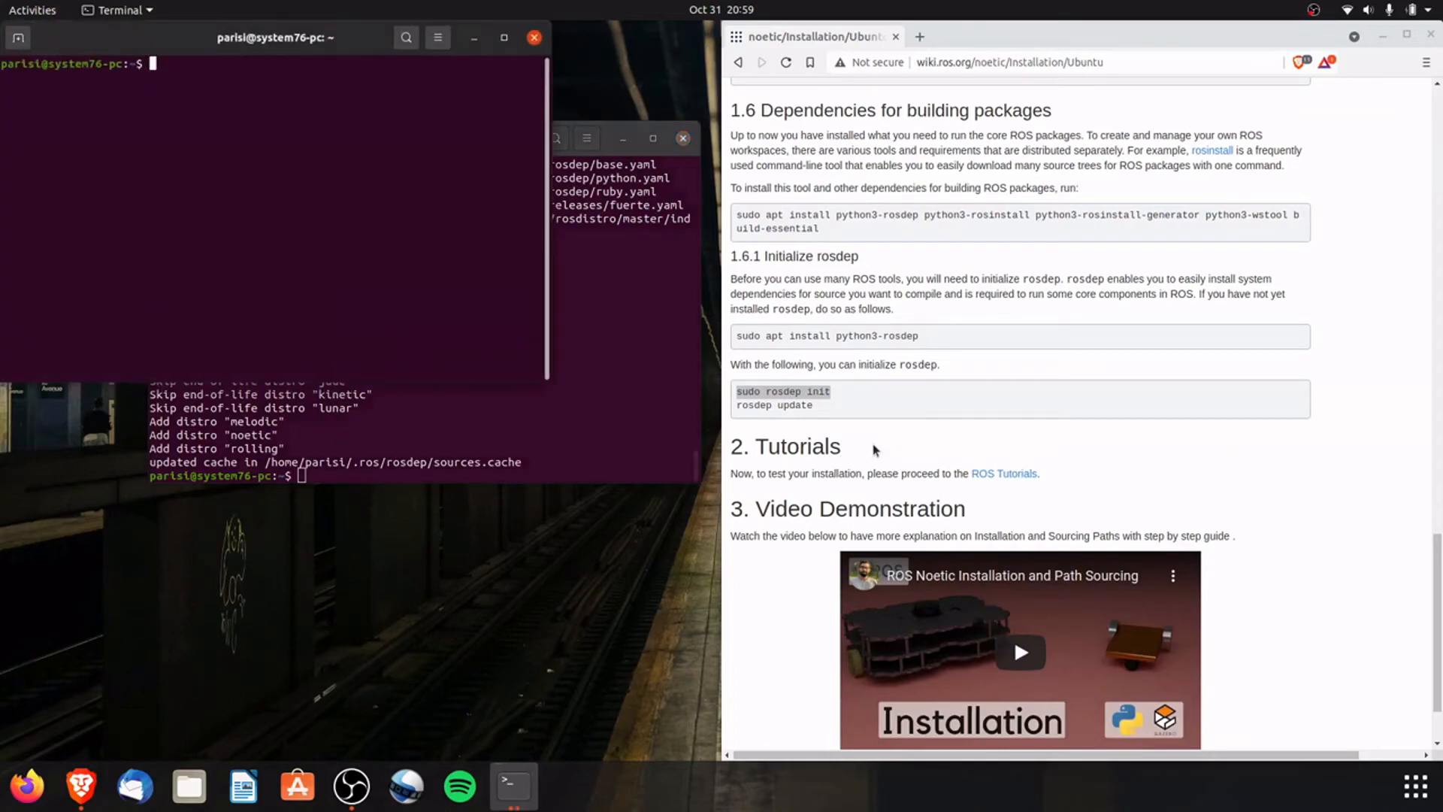
- Start roscore in the new terminal so the noetic ROS master comes up
type("roscore")
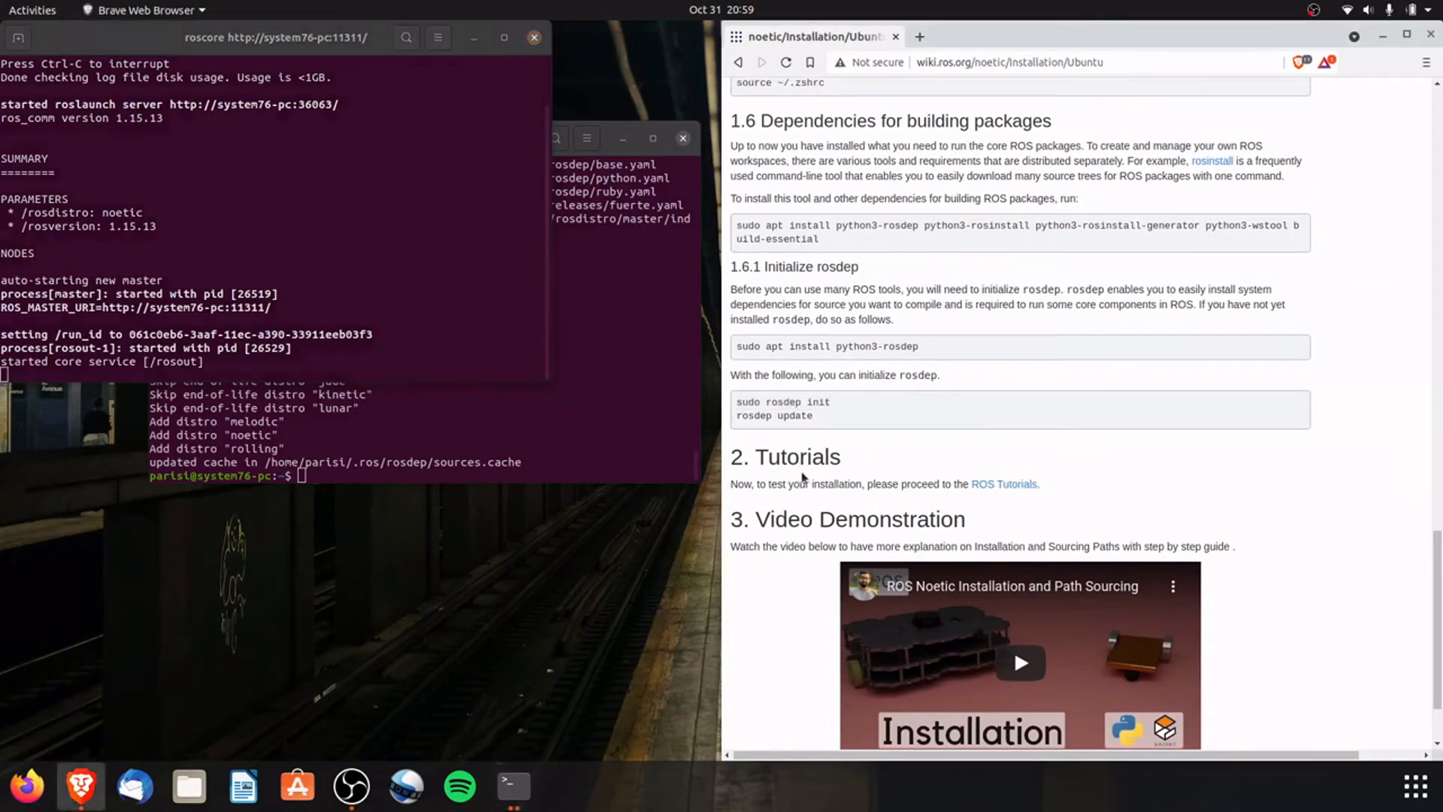
mouse_move(1064, 488)
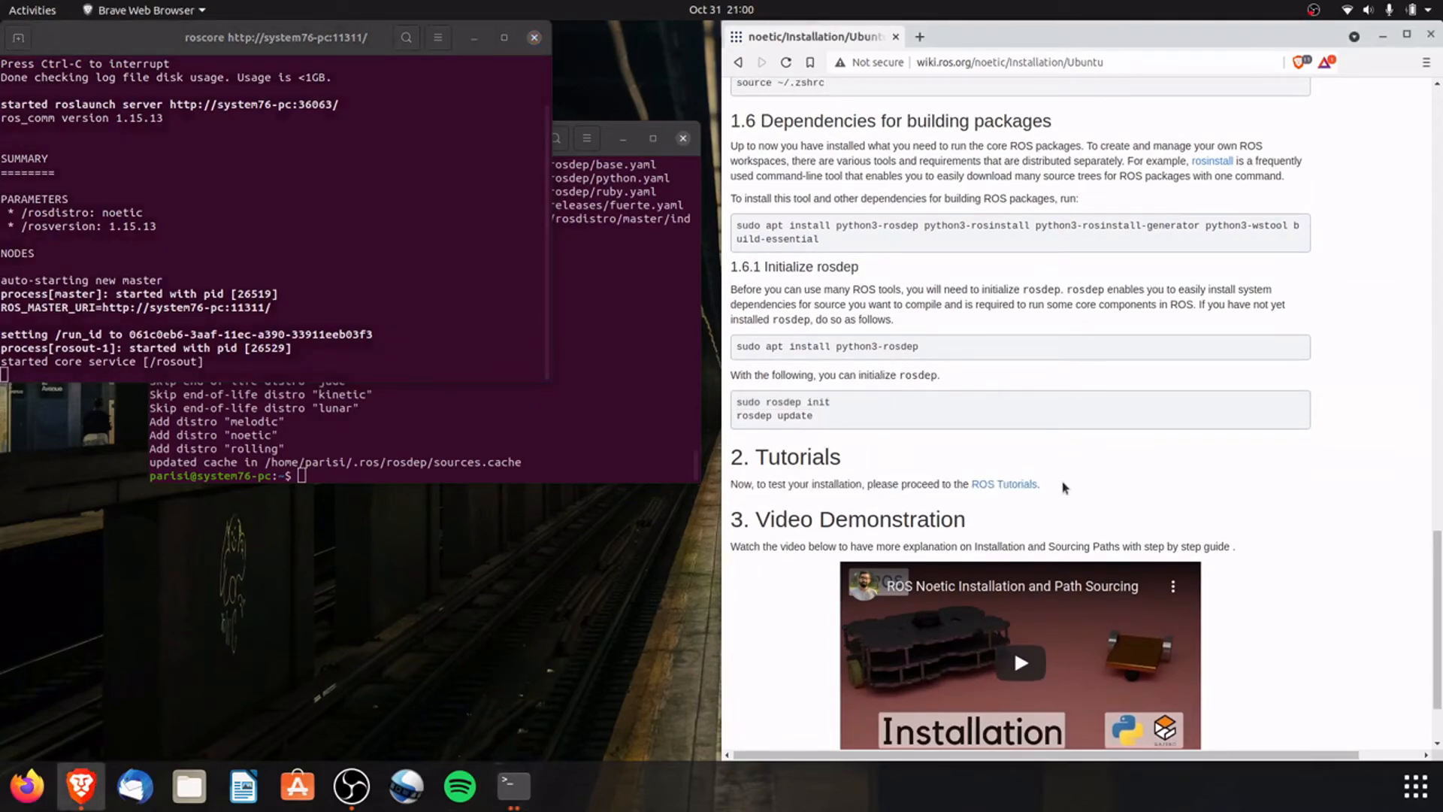